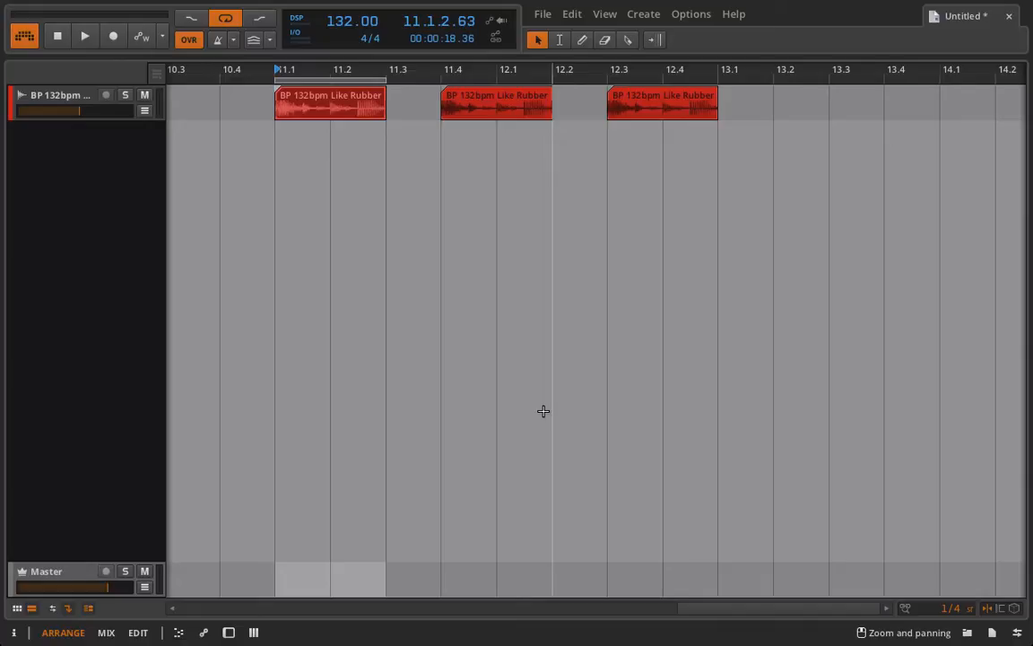
mouse_move(323, 255)
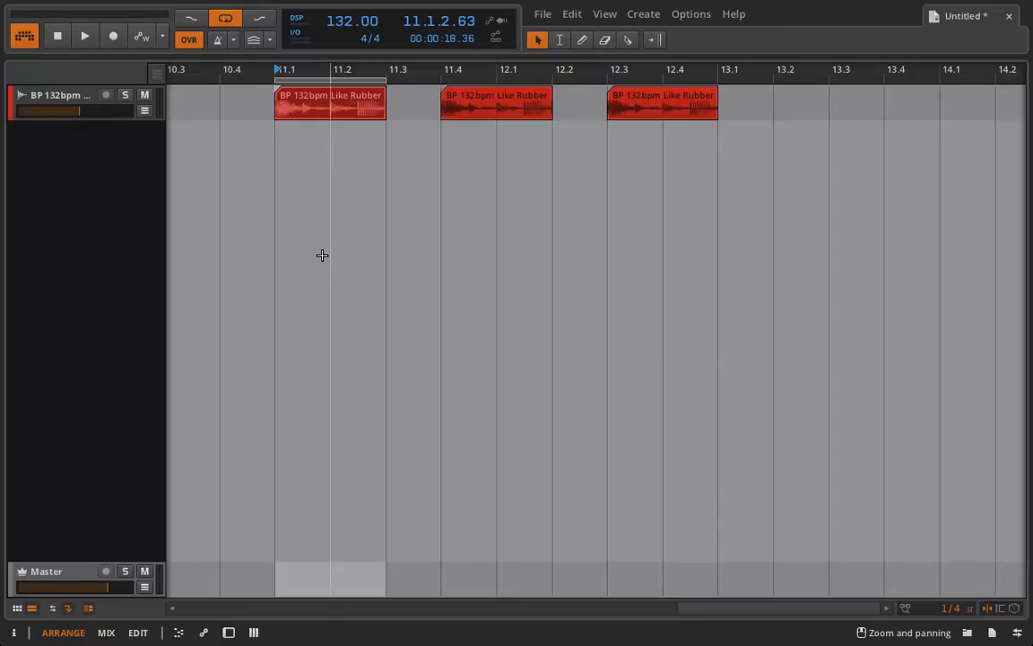
- Extend the last clip to the full 'Like Rubber 01-Full' sample length, ending around bar 18
click(495, 102)
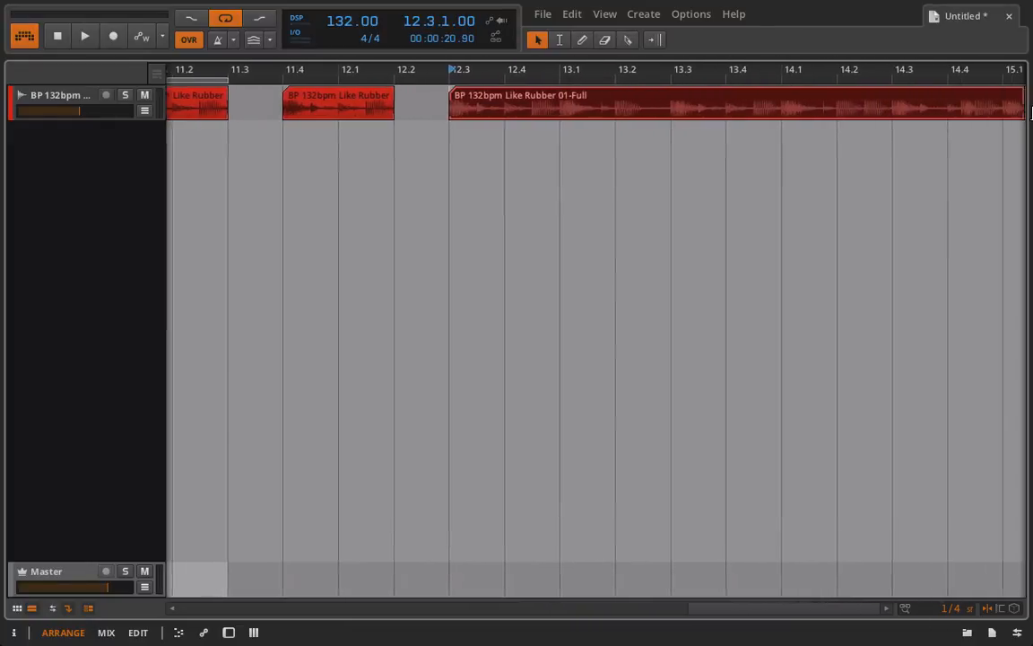
scroll(right, 3)
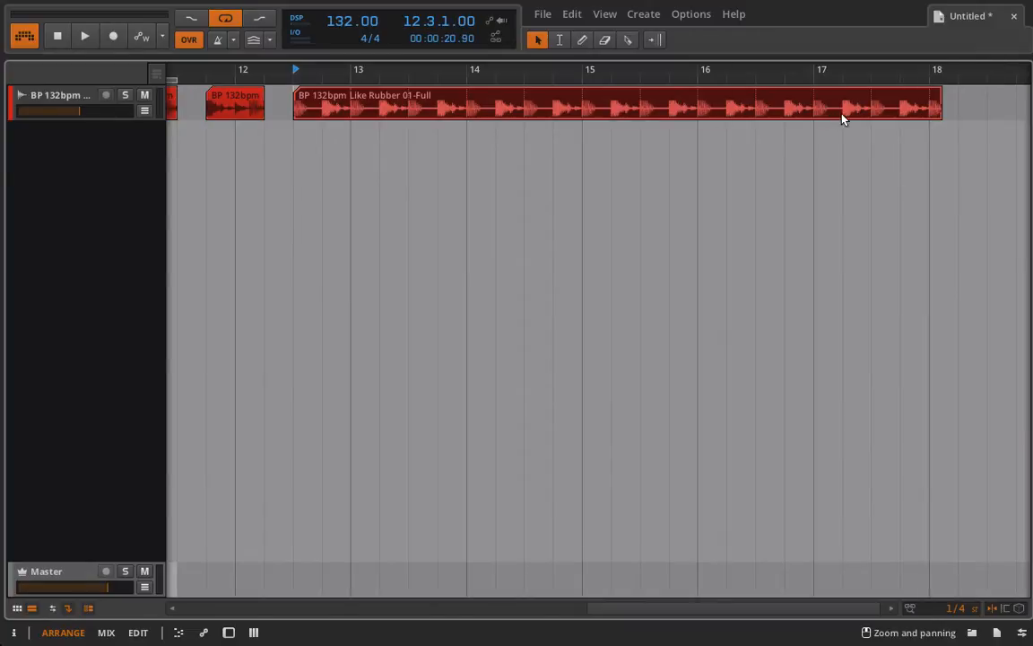
mouse_move(399, 116)
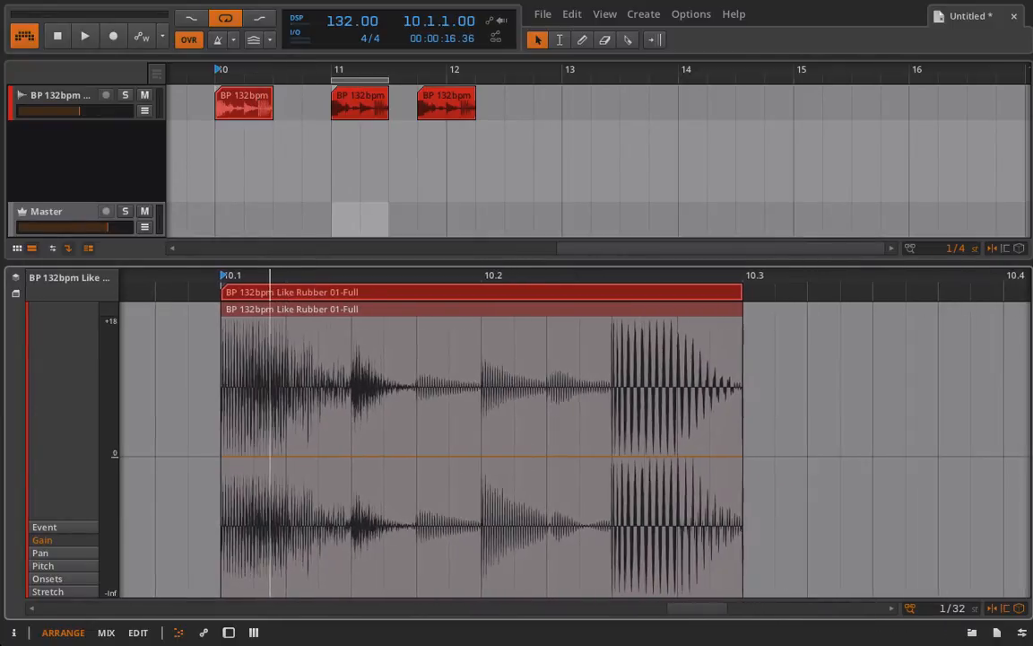
- Zoom the detail editor out to show all three short 'Like Rubber' clip waveforms
scroll(down, 3)
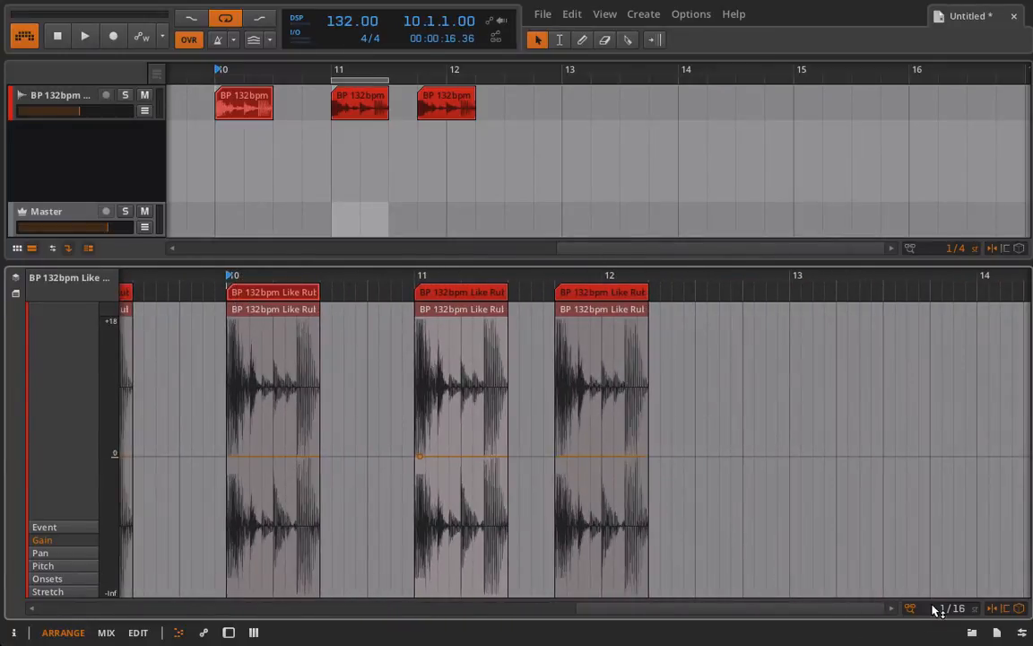
mouse_move(909, 610)
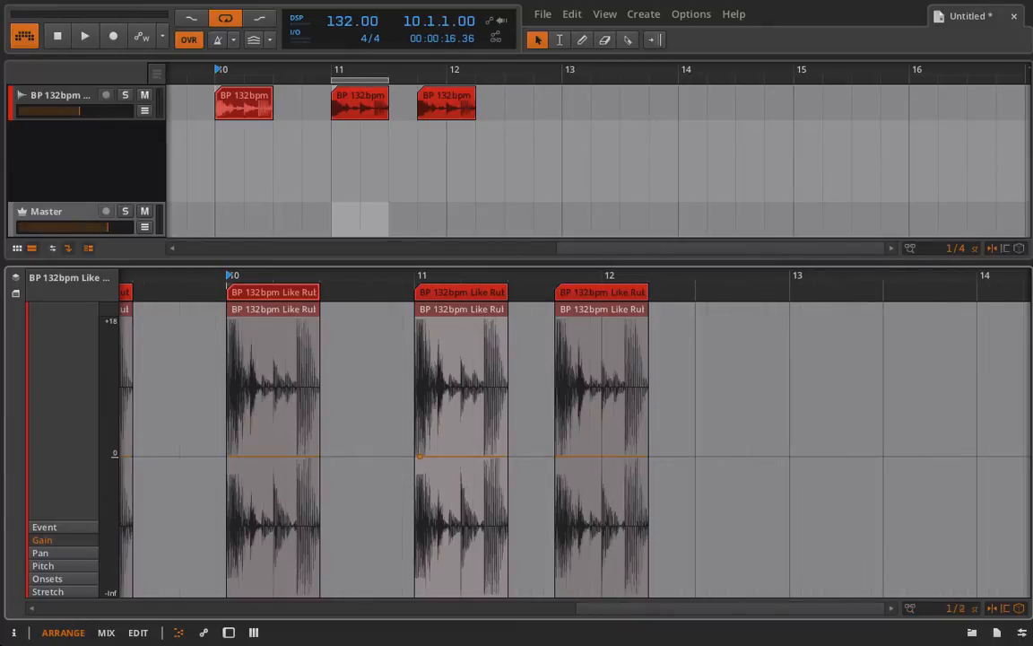
mouse_move(269, 275)
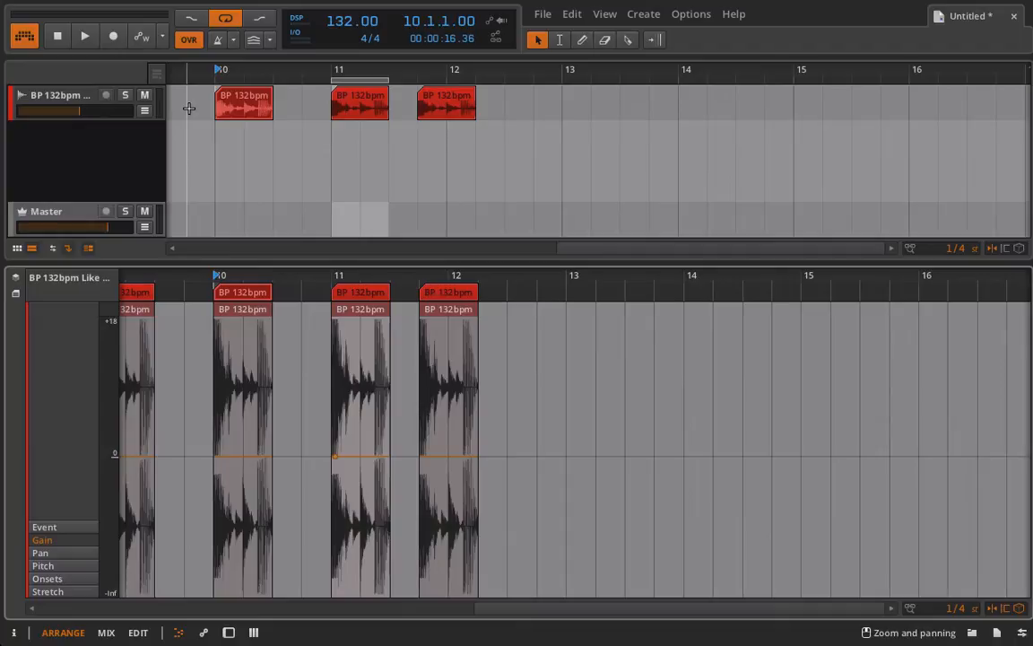
- Play the arrangement briefly and stop near bar 11
click(84, 36)
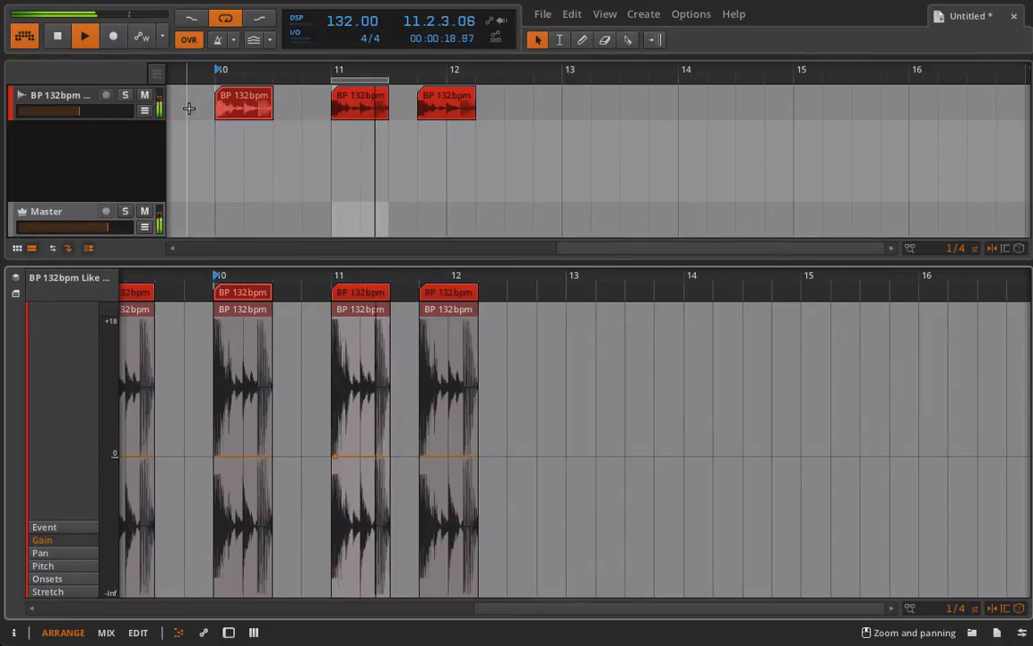
click(57, 36)
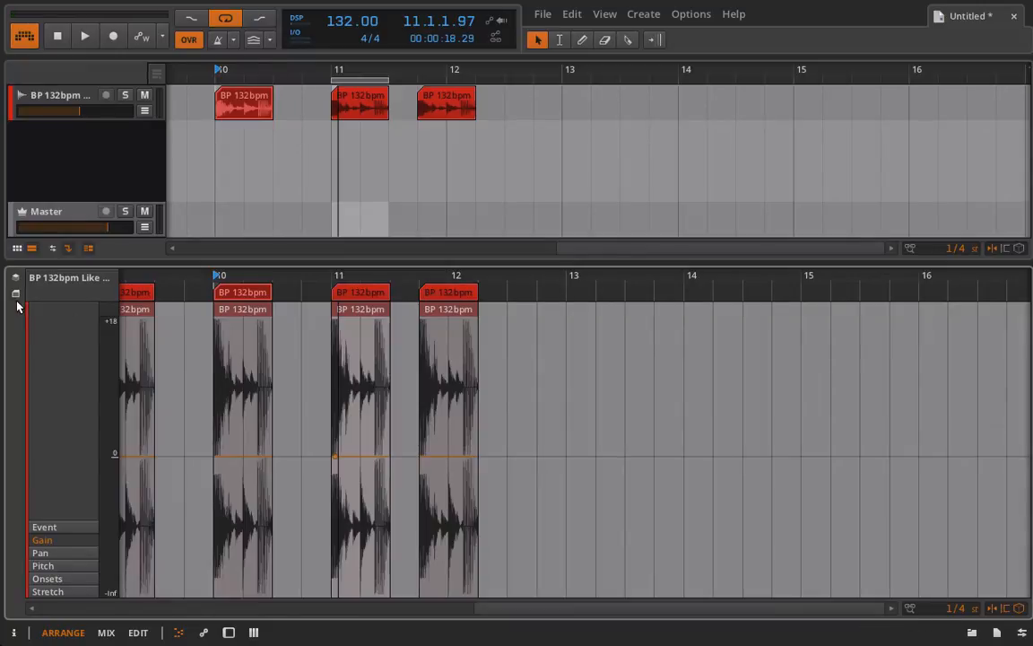
mouse_move(17, 296)
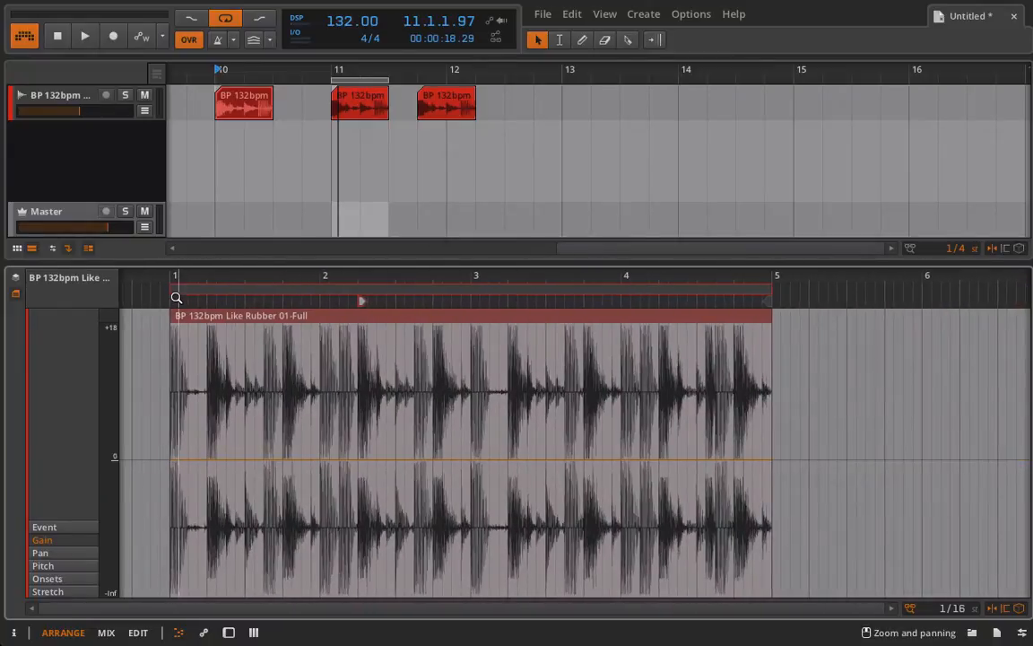
mouse_move(373, 136)
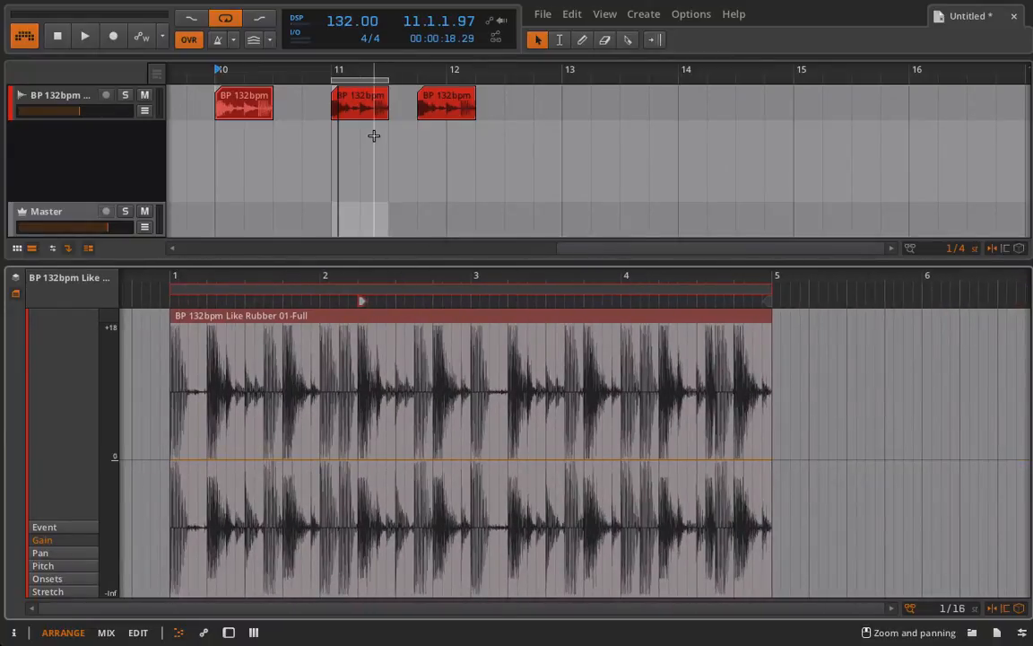
- Delete the clip near bar 9, leaving the three short clips from bar 10 onward
click(358, 102)
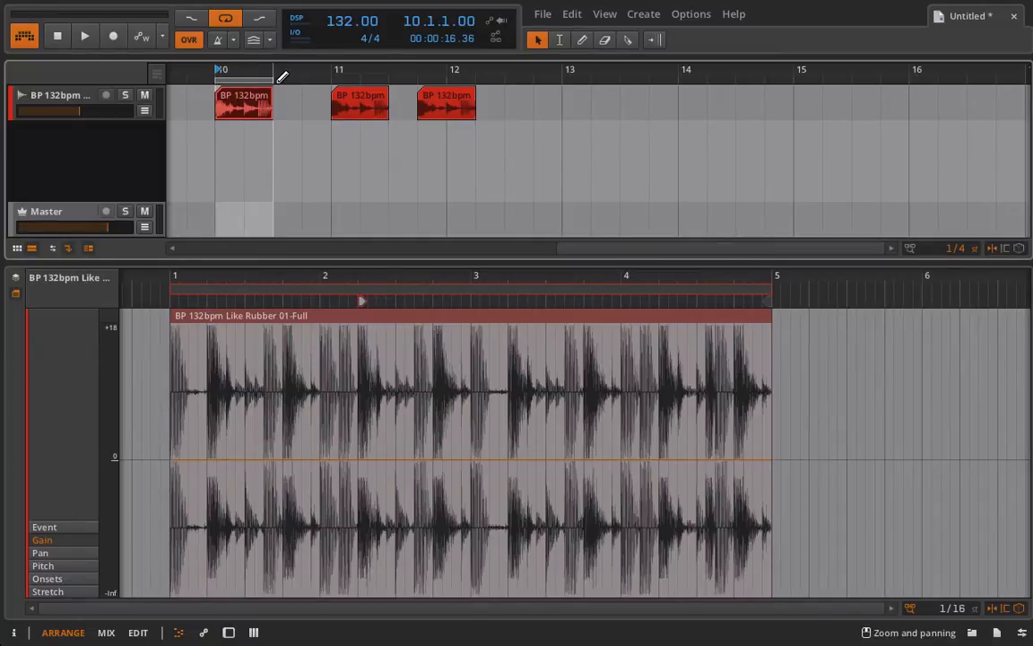
click(84, 36)
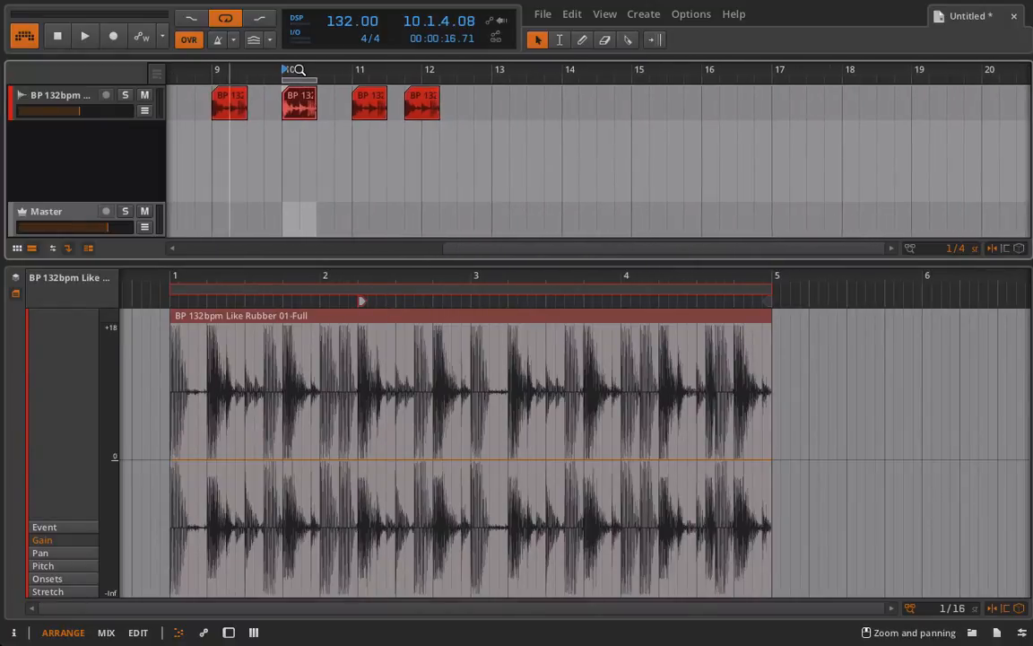
click(230, 101)
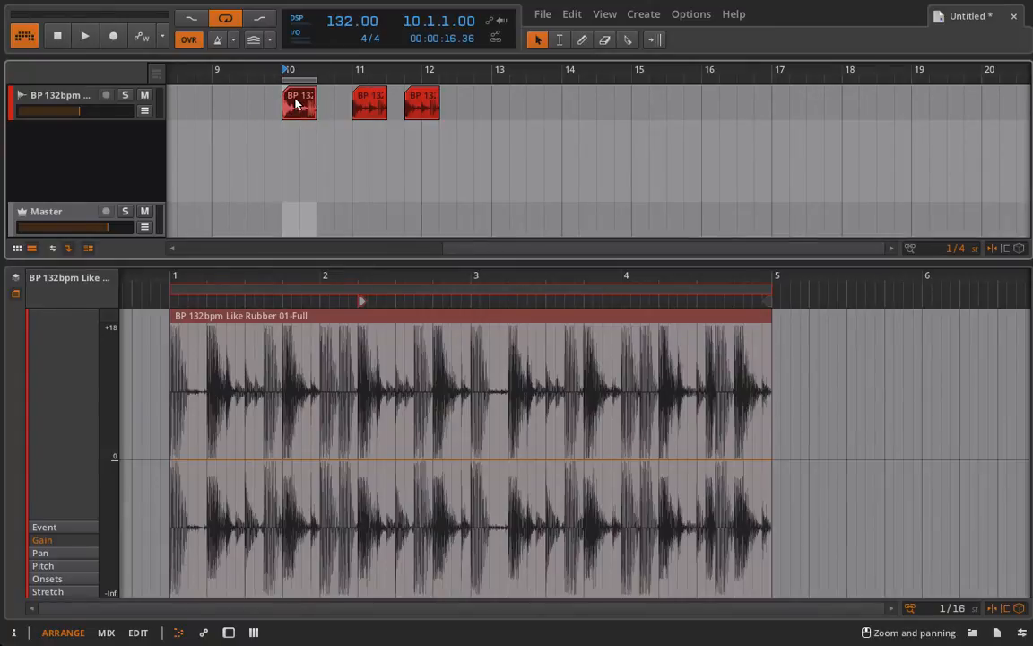
- Show the bar-10 clip alone in the audio editor and audition it from bar 10
right_click(298, 101)
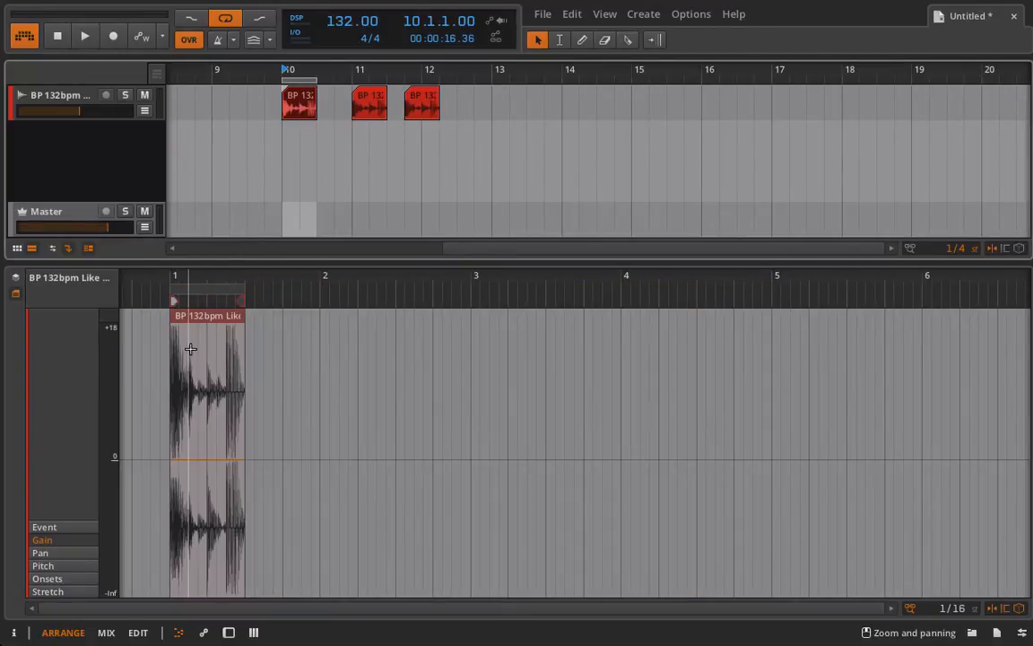
click(84, 36)
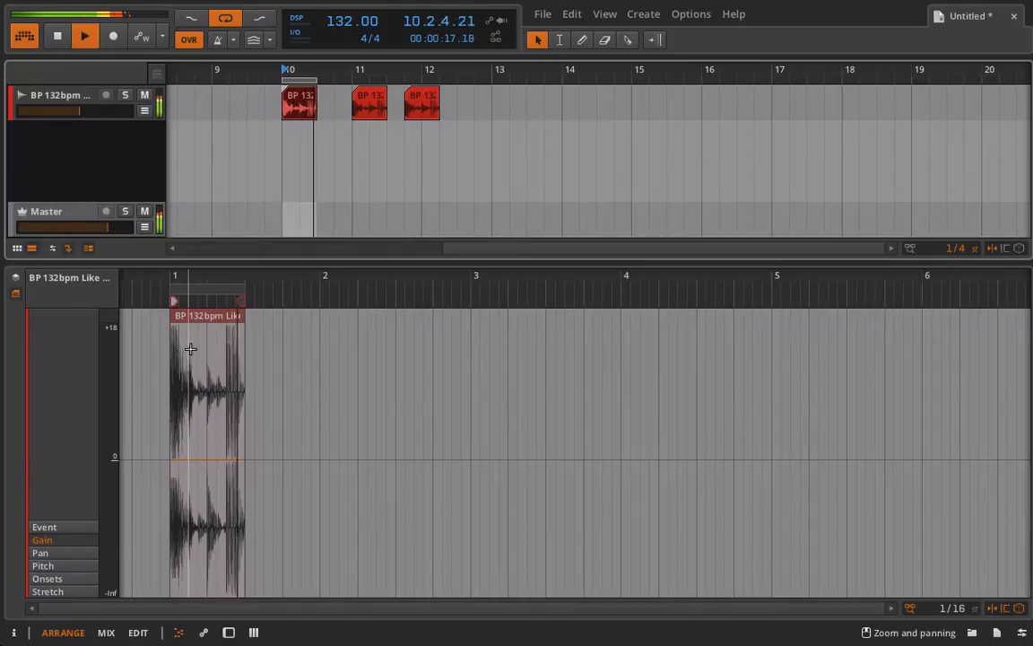
click(82, 36)
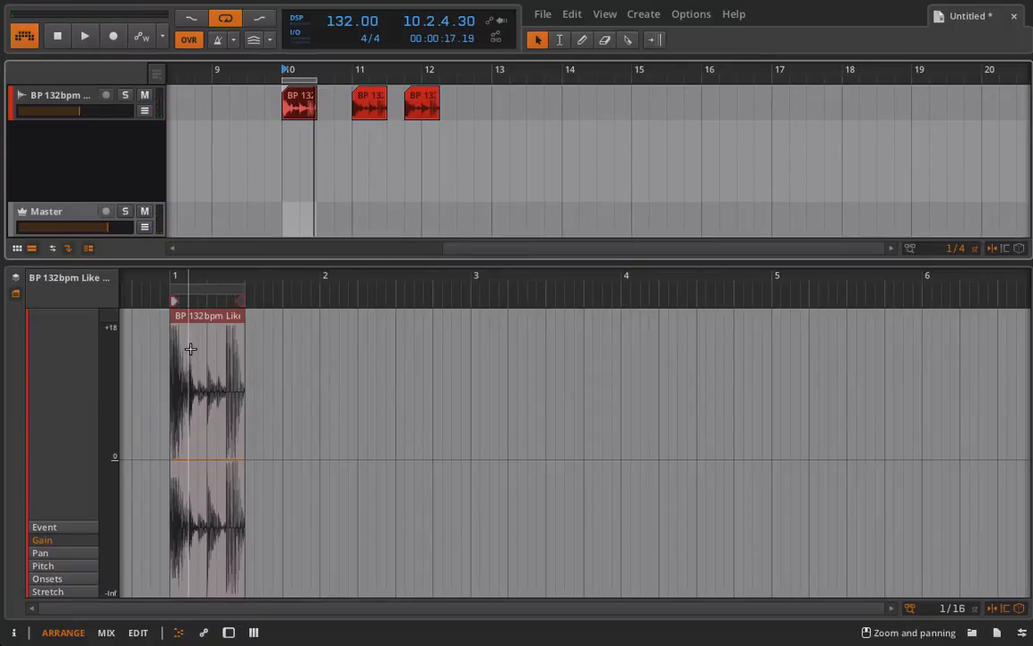
mouse_move(195, 265)
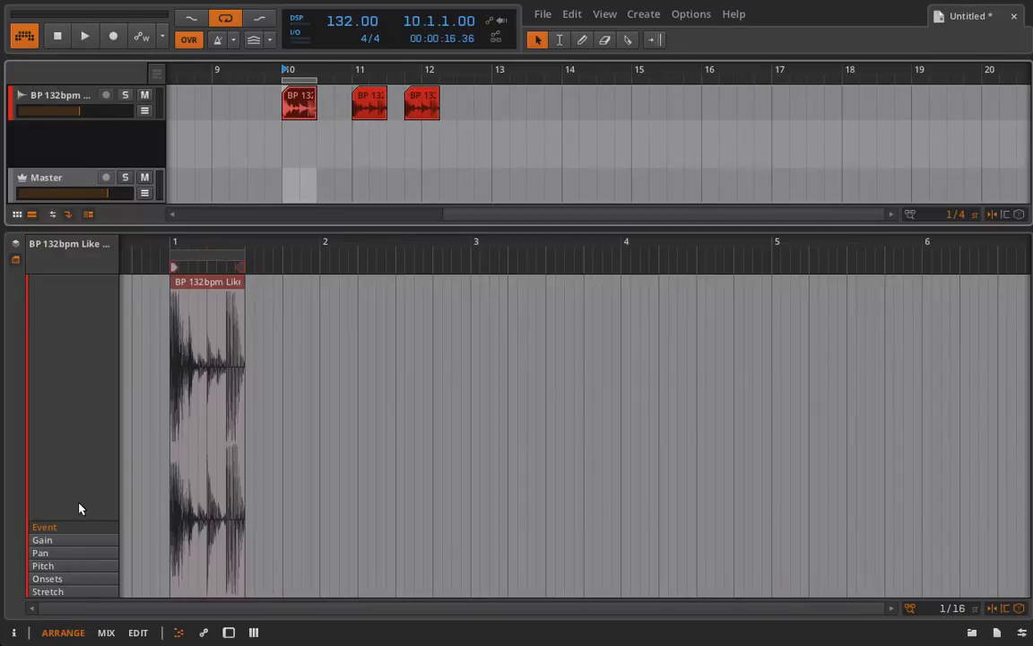
- Shape the bar-10 clip's gain envelope to fade down from 0 dB and audition it
click(43, 538)
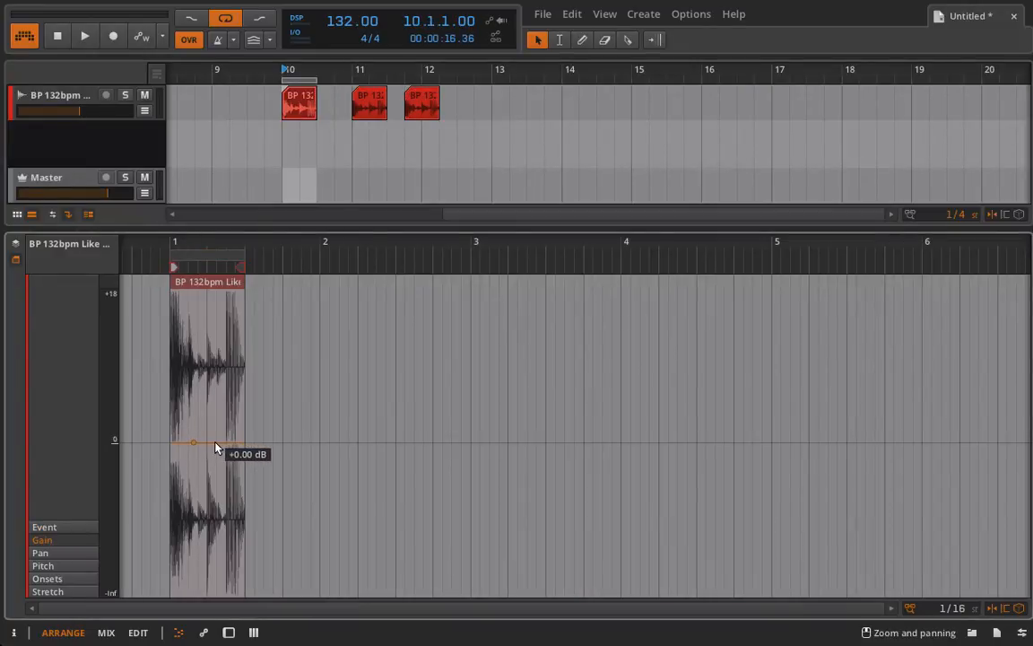
drag(194, 441, 215, 463)
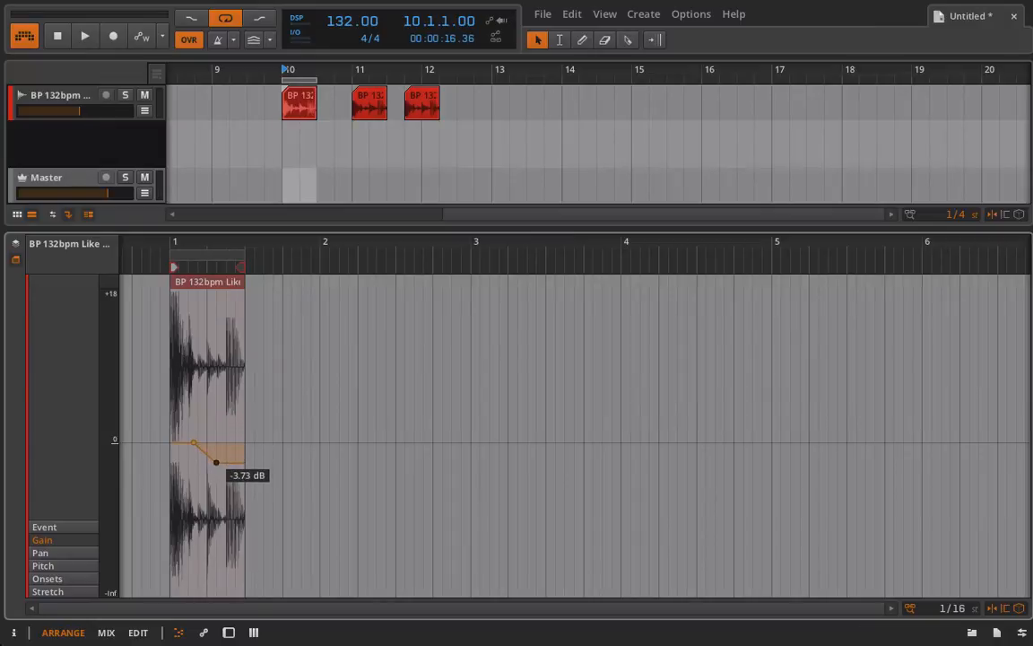
drag(216, 463, 225, 482)
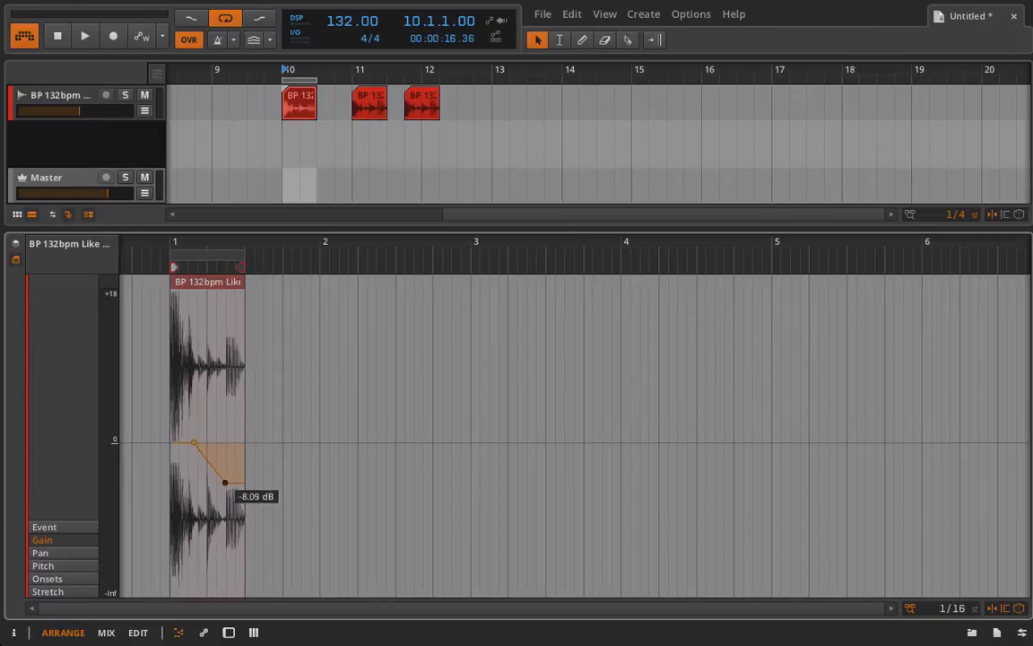
drag(224, 483, 224, 413)
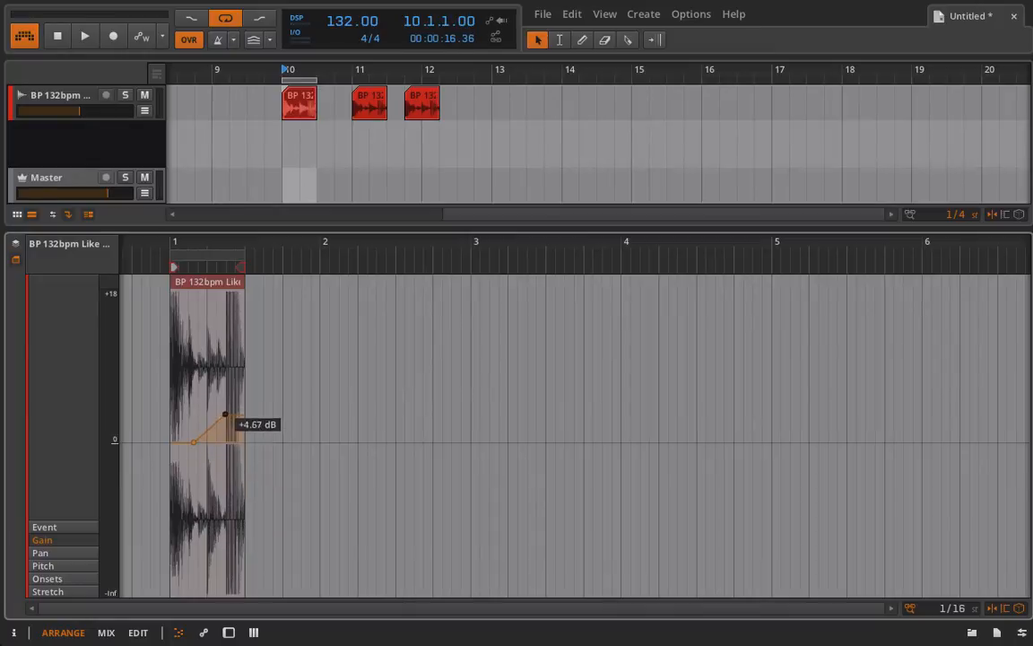
drag(226, 415, 233, 294)
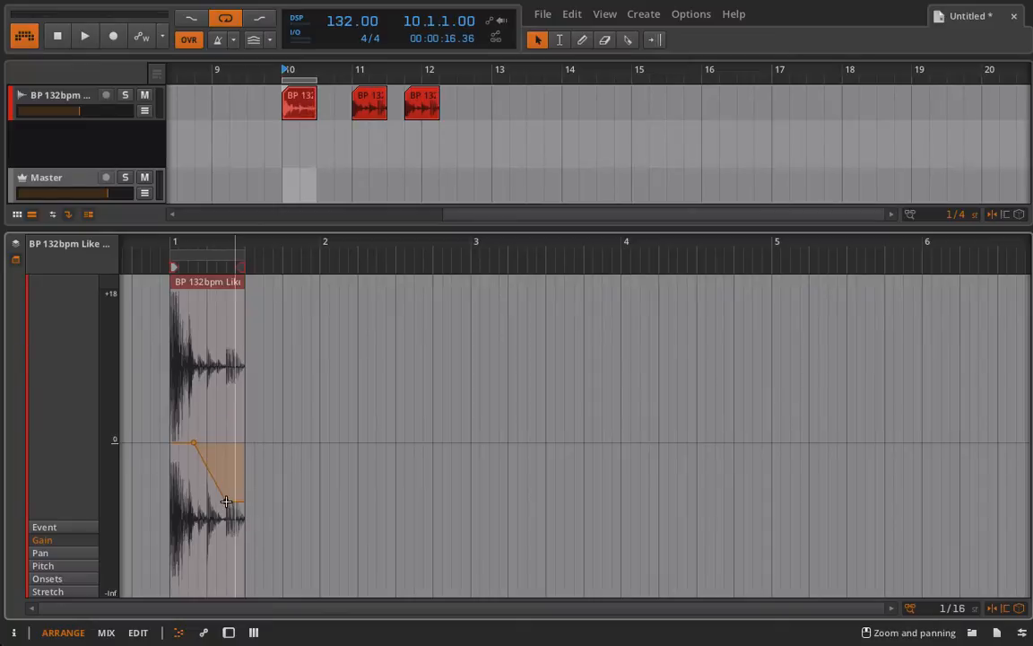
click(84, 35)
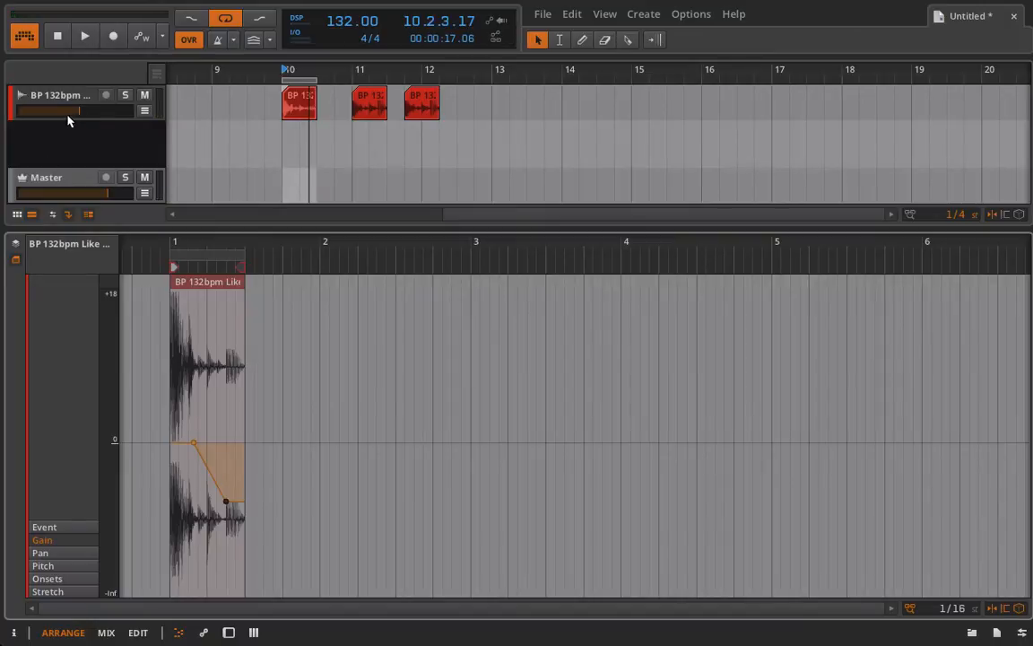
- Add a volume automation lane to the track from its parameter list
click(143, 112)
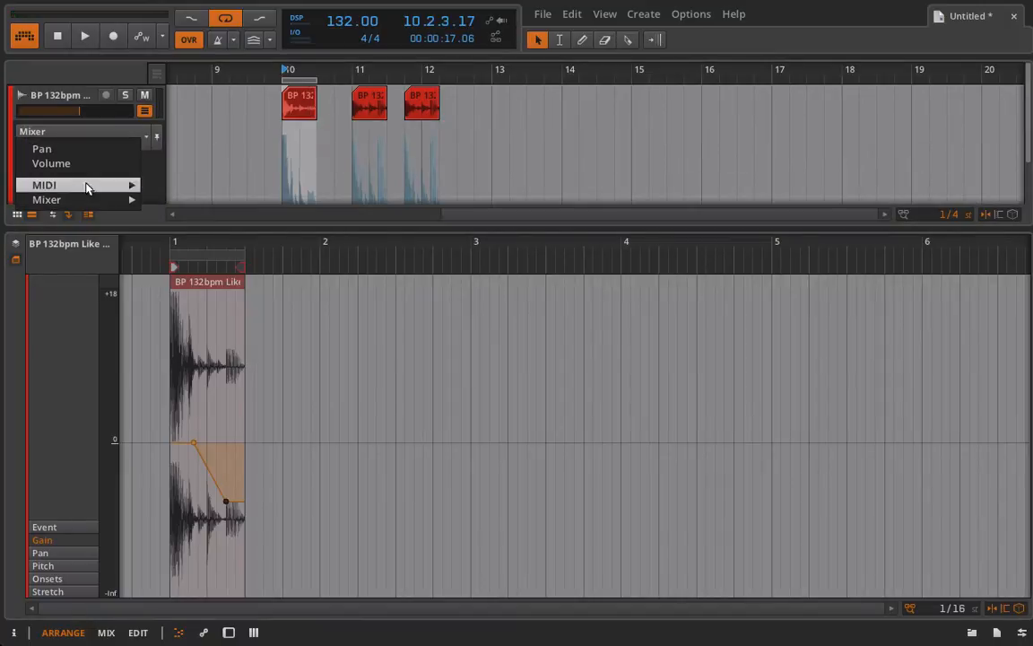
mouse_move(151, 150)
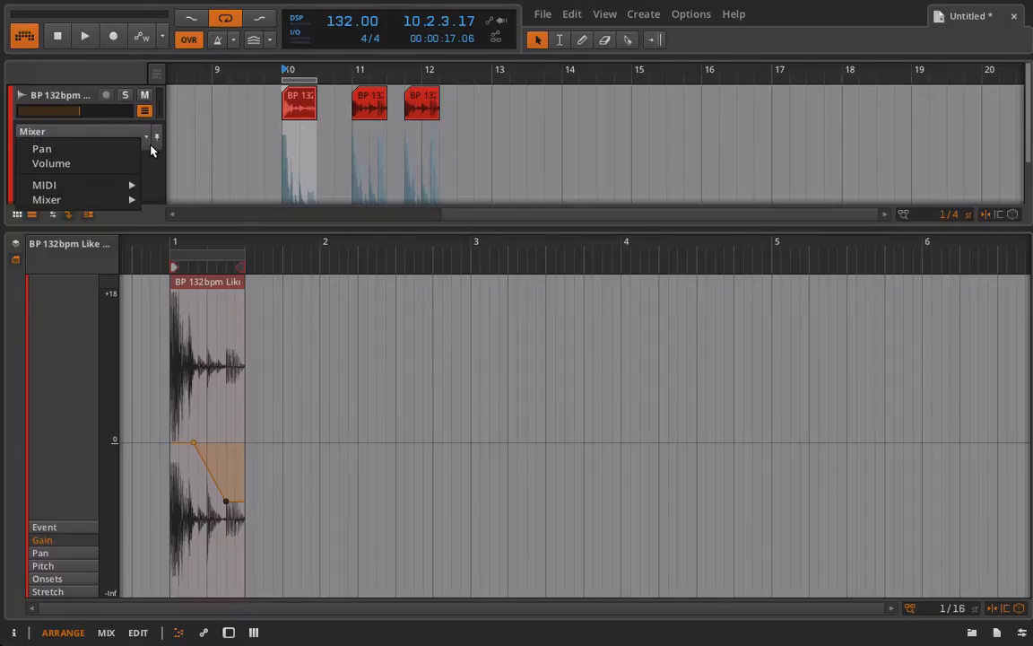
click(50, 161)
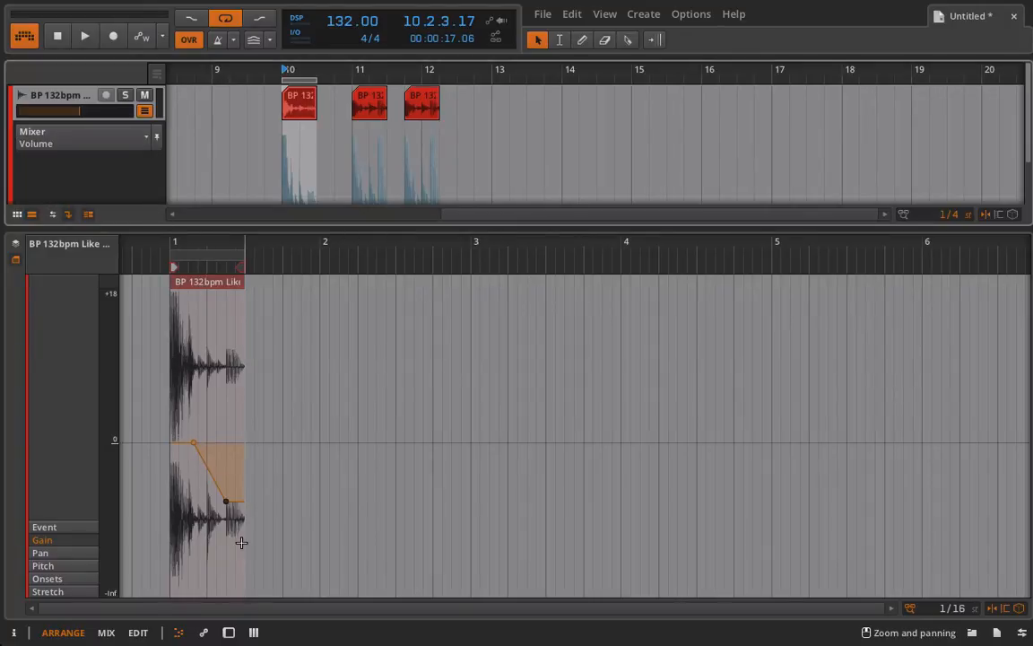
click(300, 101)
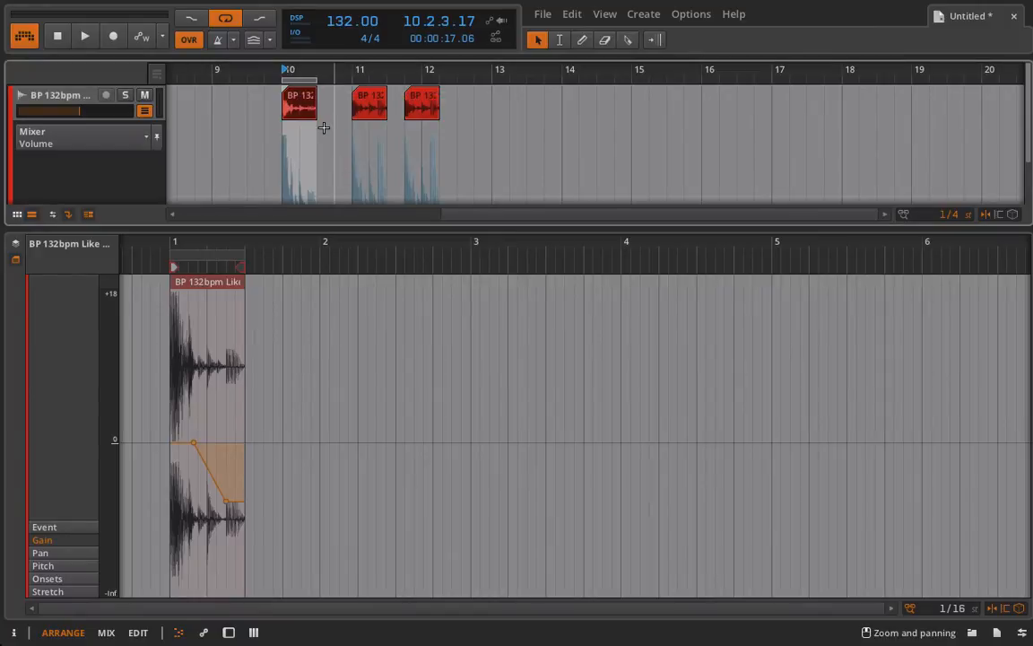
click(84, 36)
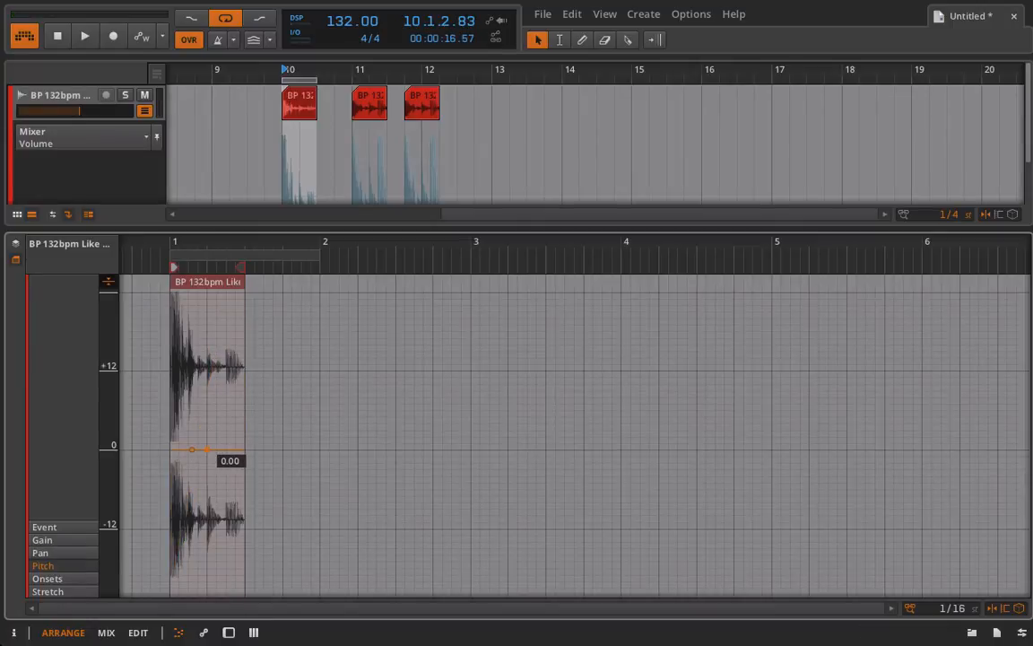
- Bend the bar-10 clip's pitch envelope down to -7.00 semitones and audition it
drag(194, 448, 206, 483)
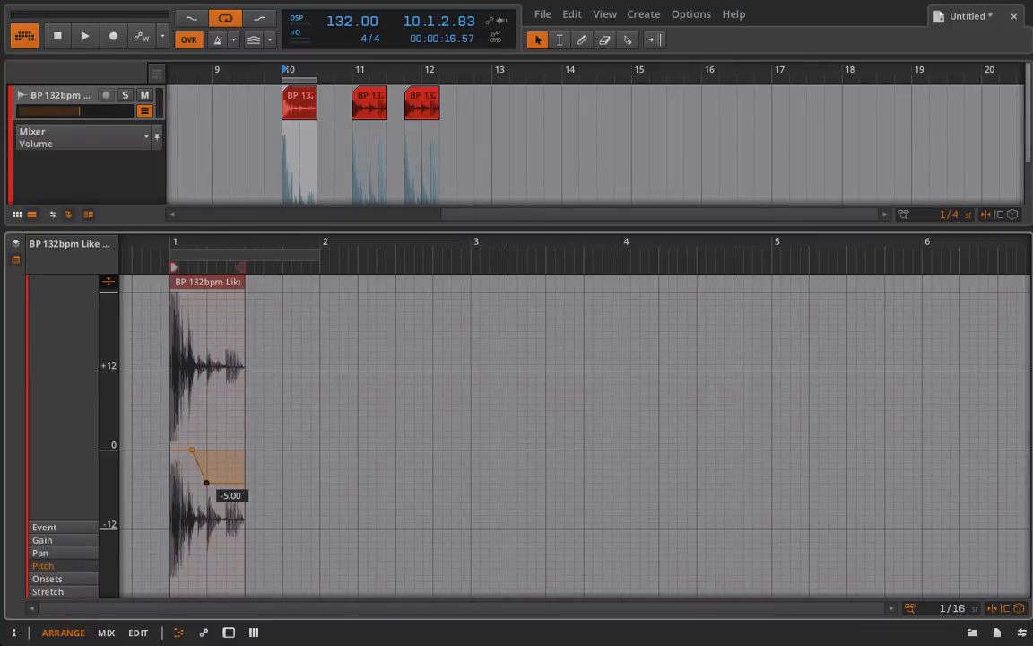
drag(206, 483, 226, 495)
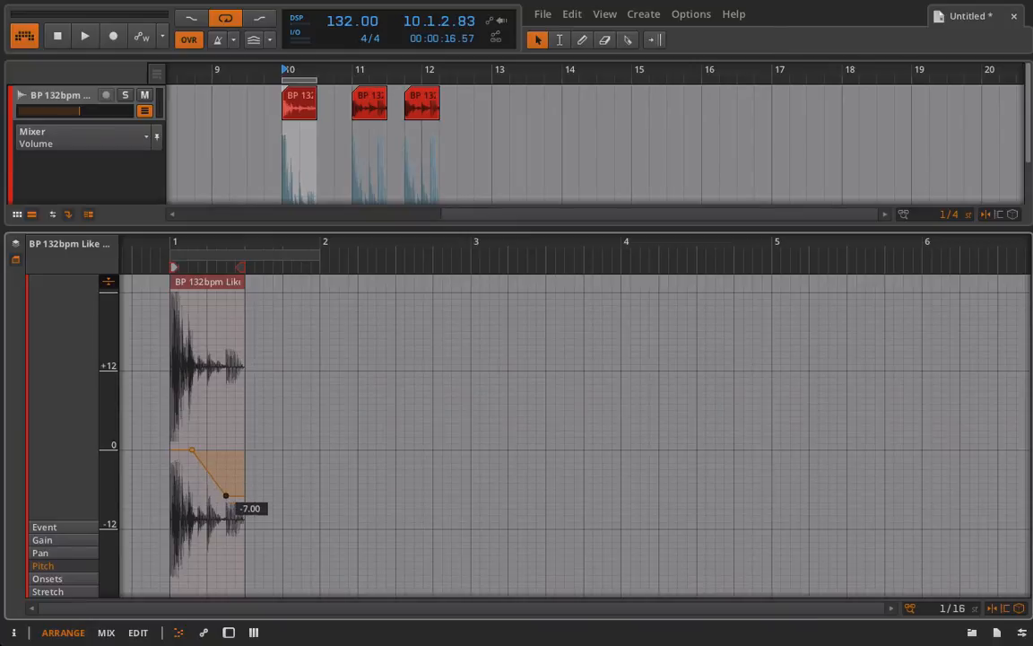
click(84, 36)
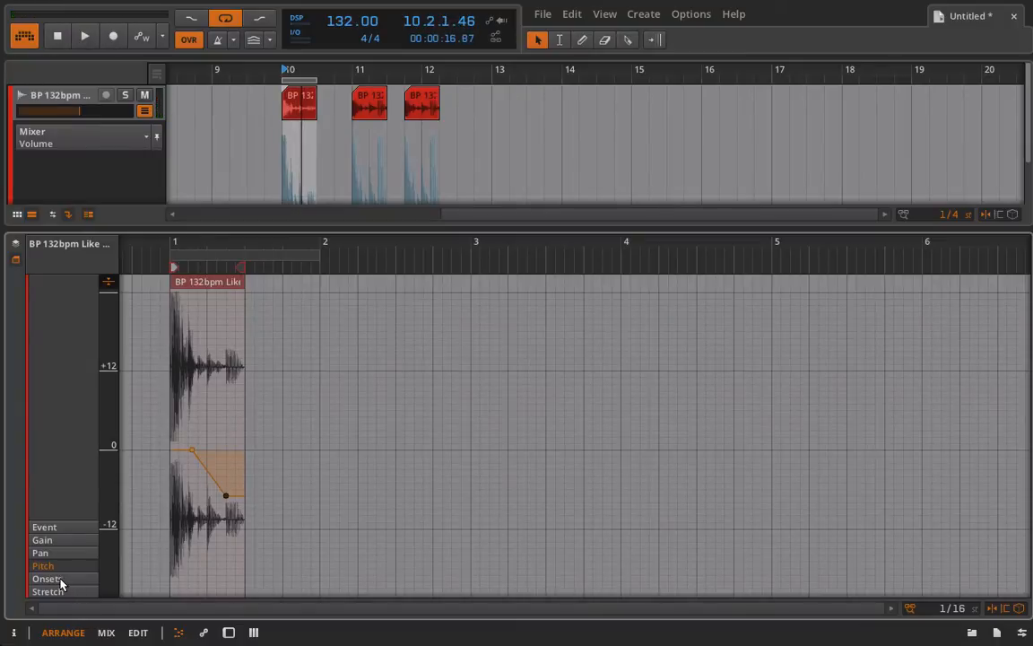
- Show the bar-10 clip's onset markers for editing
click(46, 578)
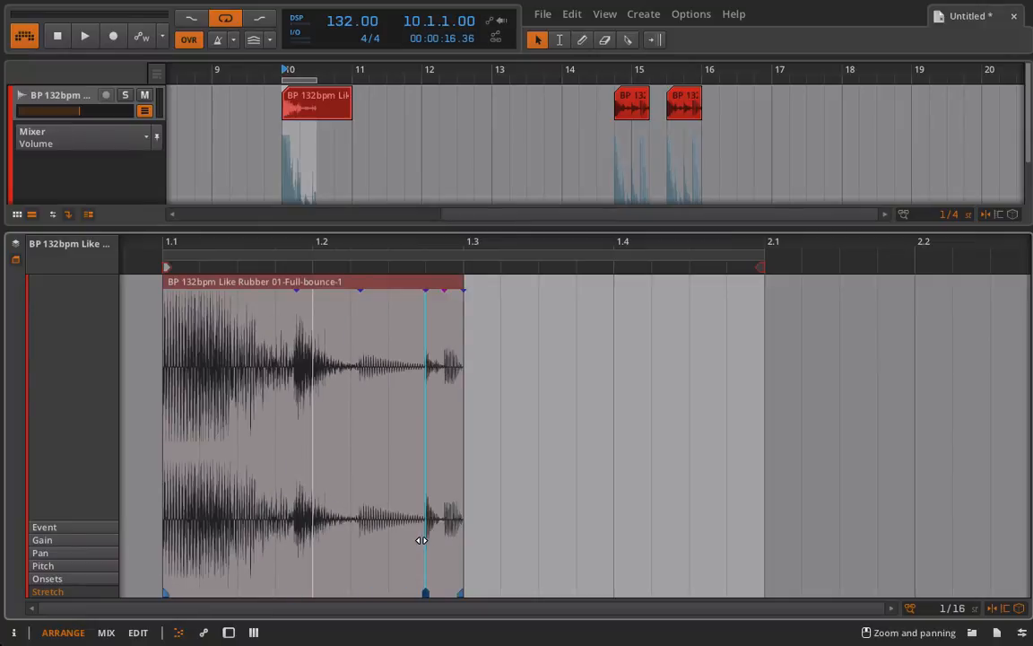
- Place stretch markers near the hit's end and the clip start of the first clip
click(84, 36)
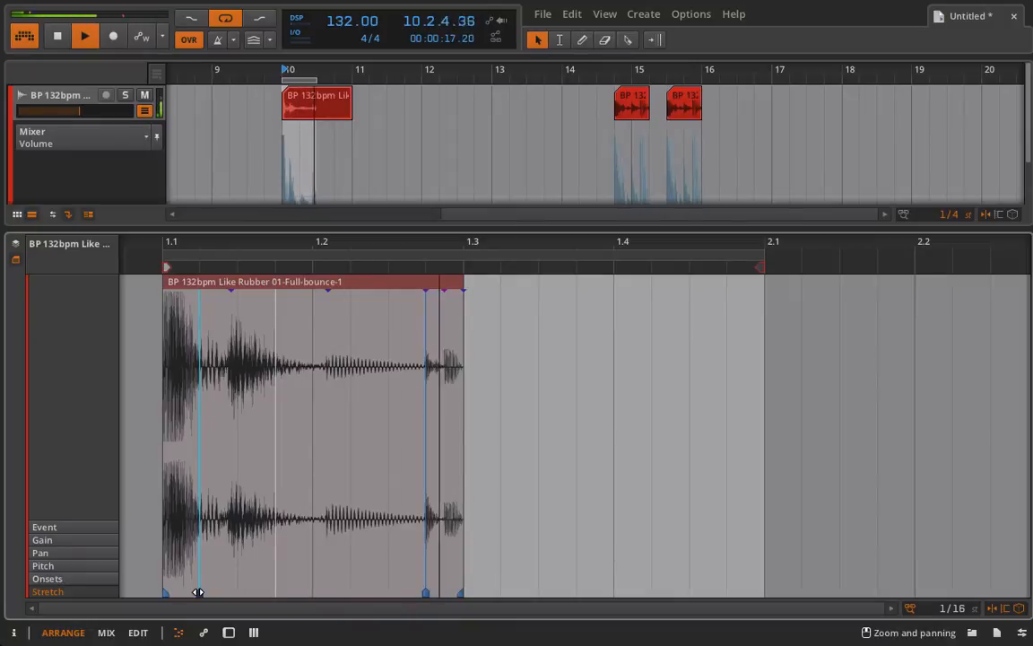
click(83, 36)
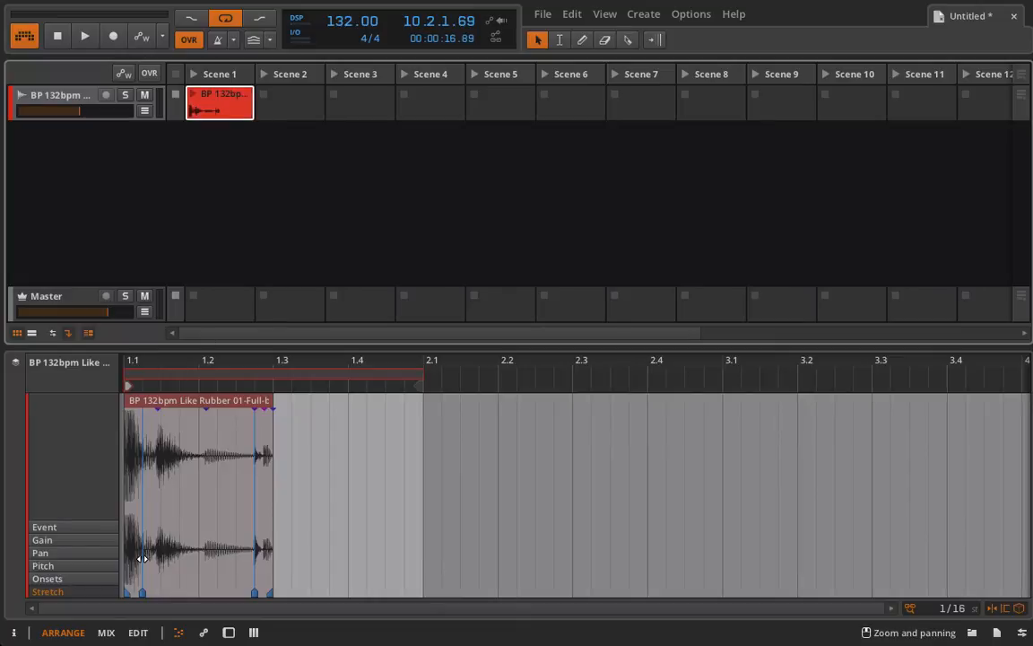
mouse_move(226, 144)
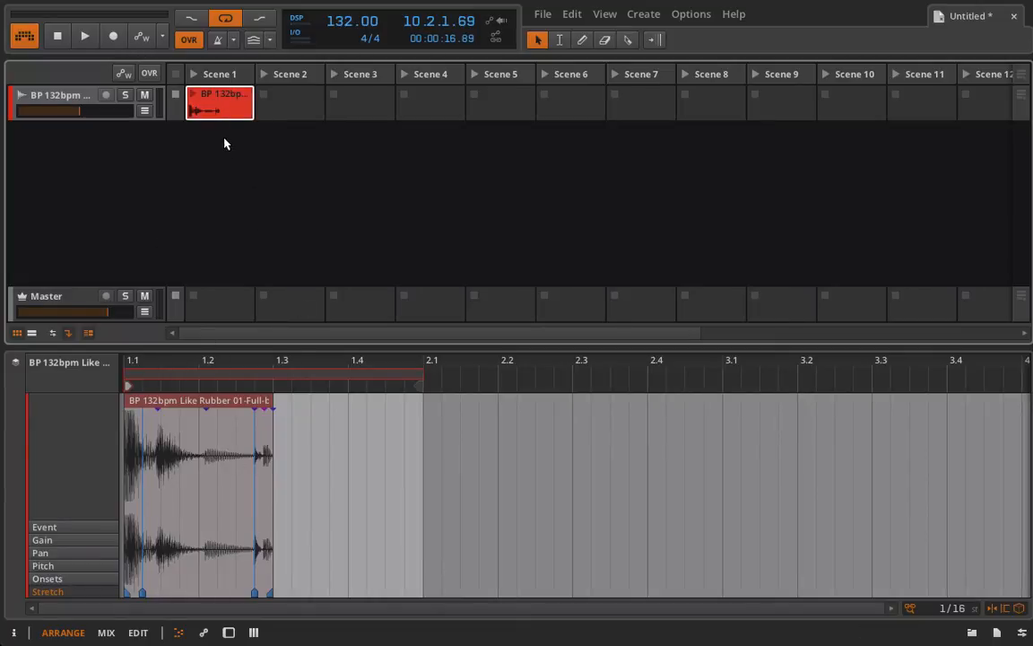
- Put the edited 'Like Rubber' clip into the track's Scene 1 launcher slot
click(84, 35)
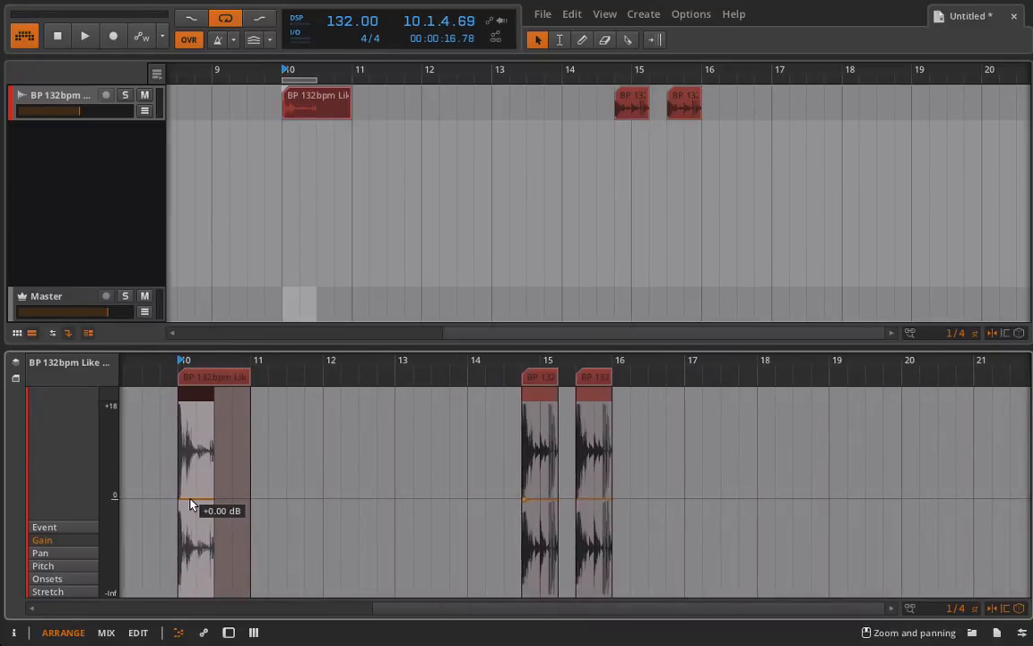
mouse_move(538, 500)
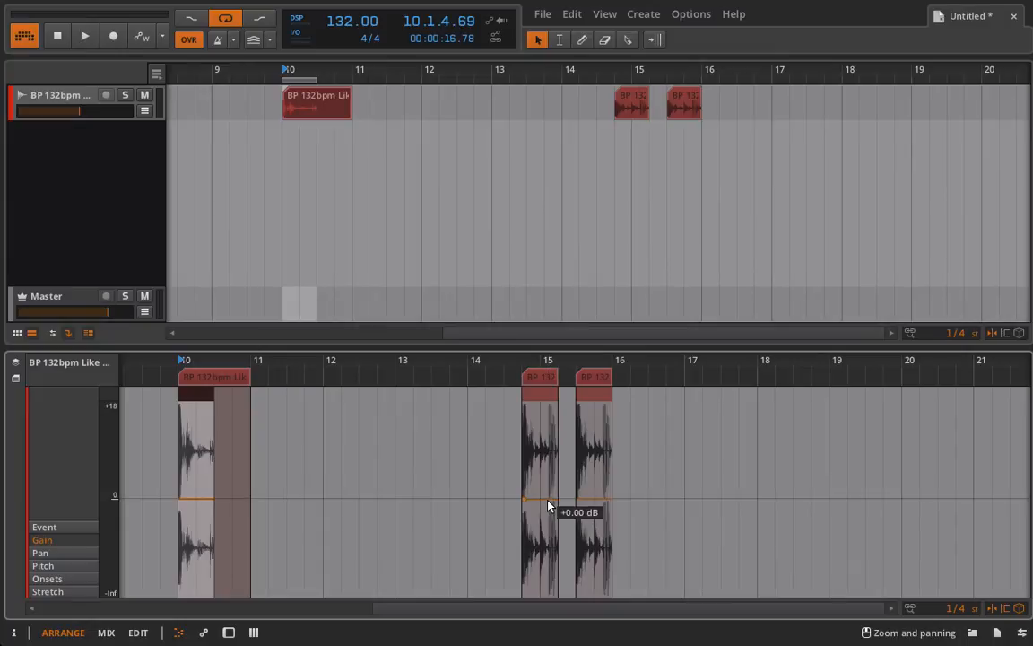
- Shape a rising gain envelope on the first clip near bar 15 and a falling one on the next
drag(547, 502, 547, 538)
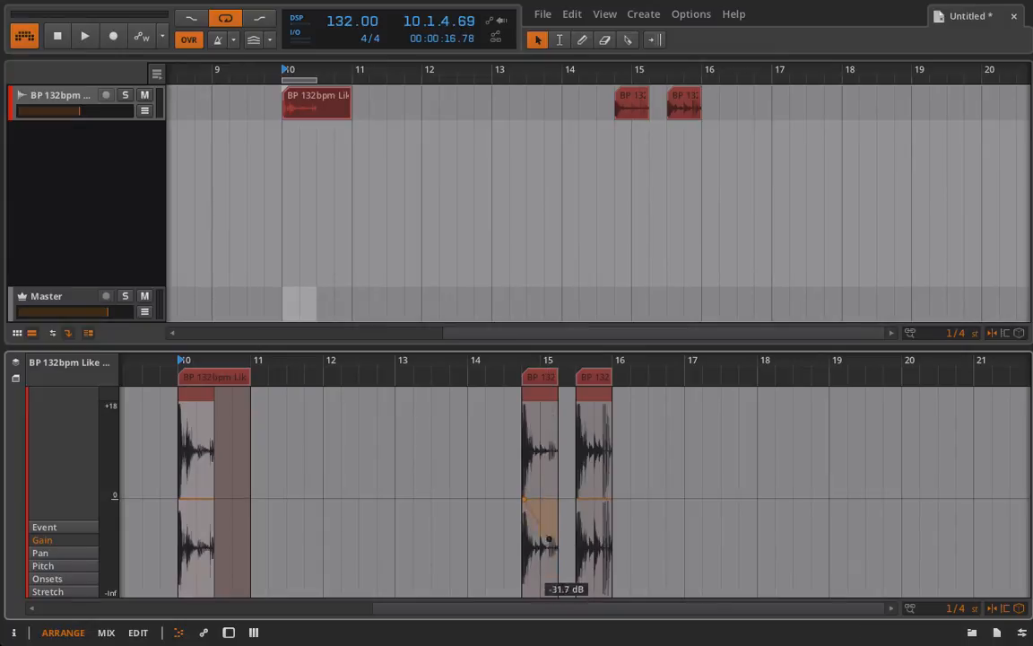
drag(549, 541, 523, 513)
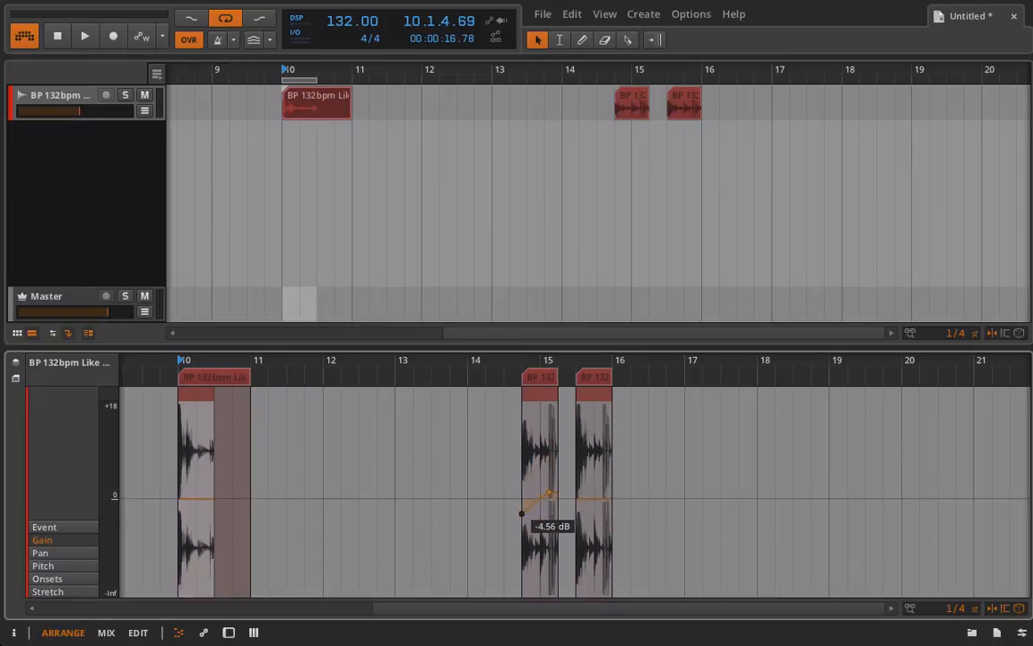
drag(521, 513, 549, 495)
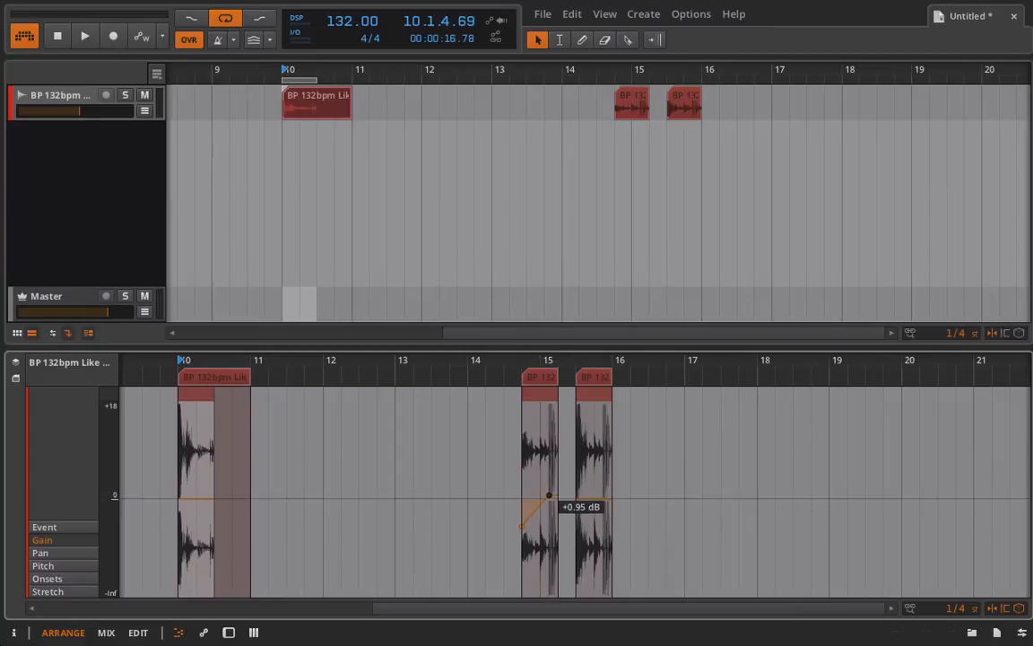
drag(549, 495, 549, 492)
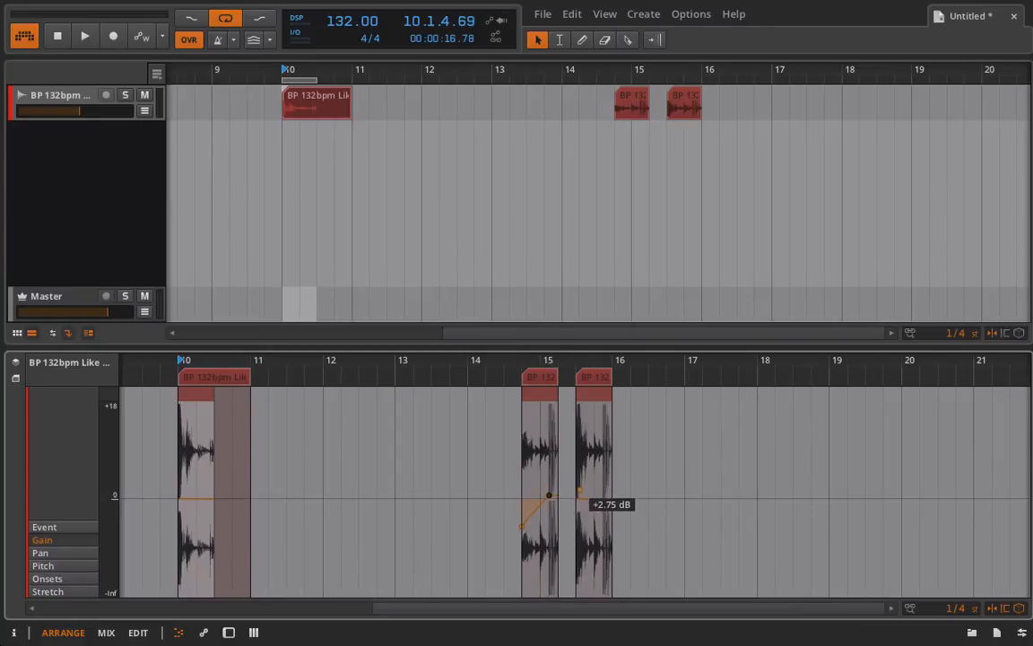
drag(548, 495, 603, 524)
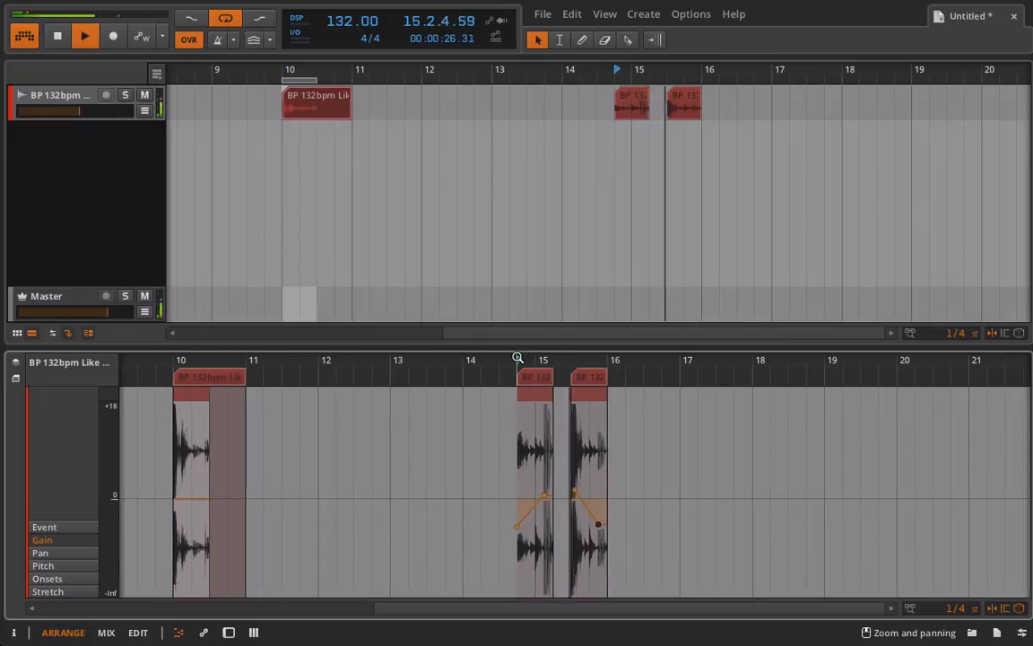
- Play back the section from just before bar 15 to hear the gain swell, then stop
click(85, 36)
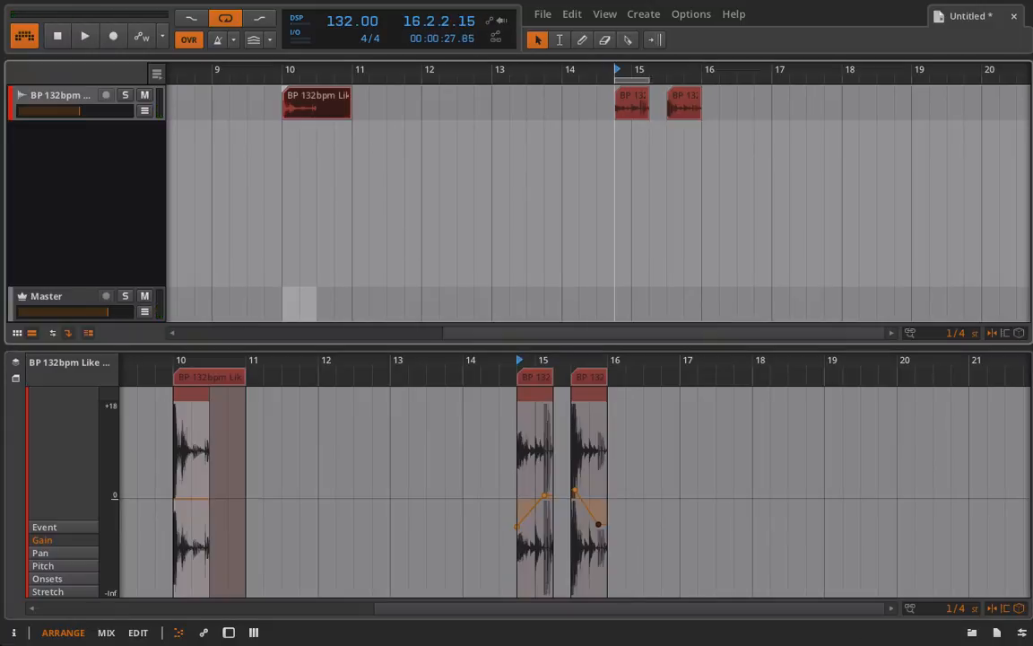
click(85, 36)
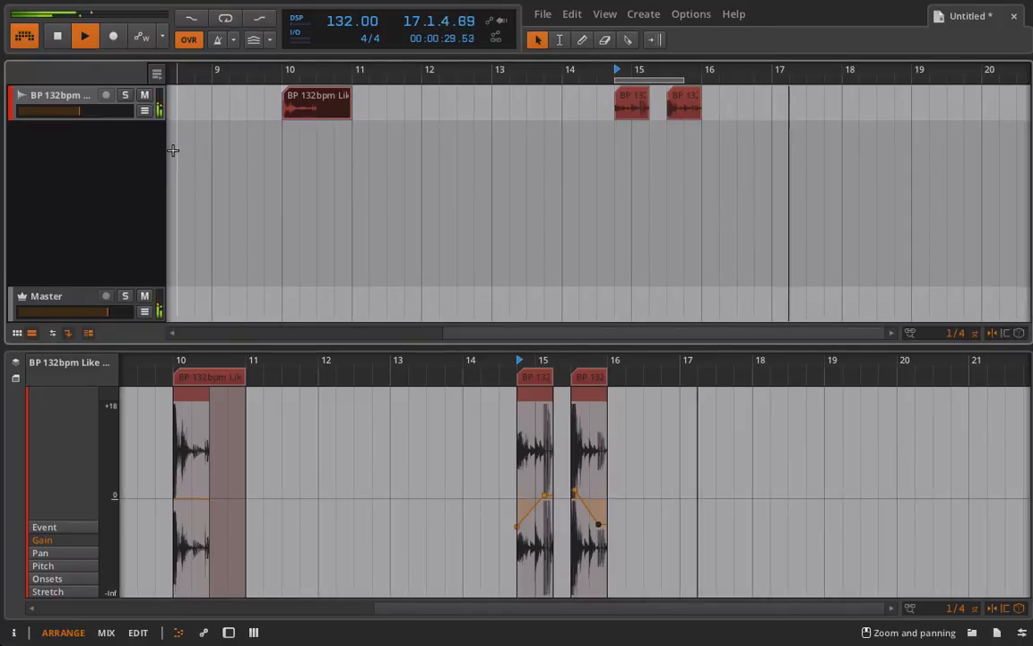
click(84, 36)
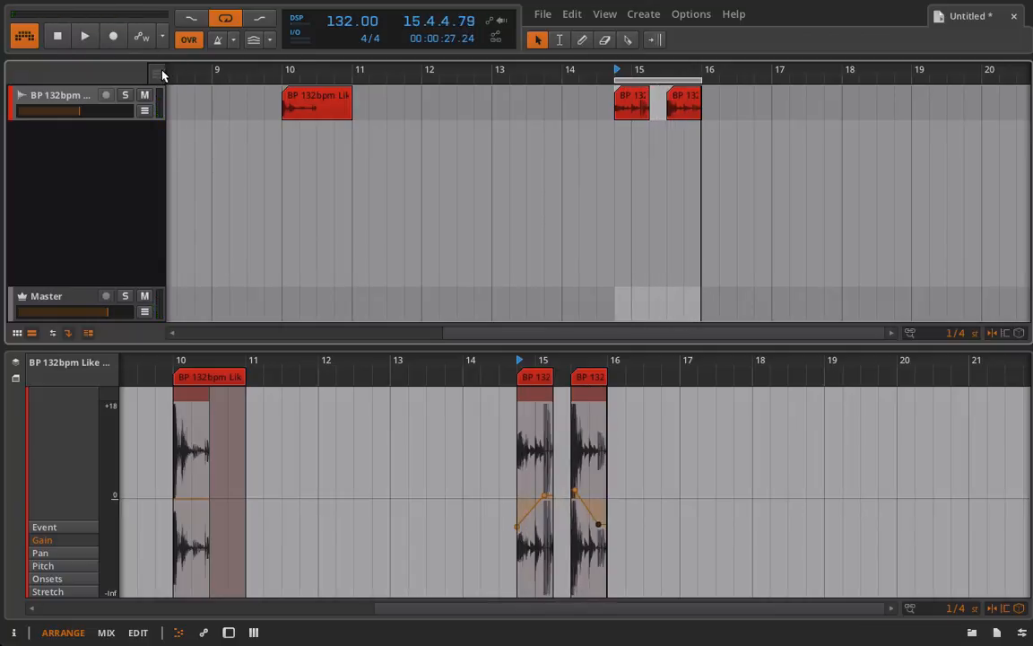
mouse_move(158, 75)
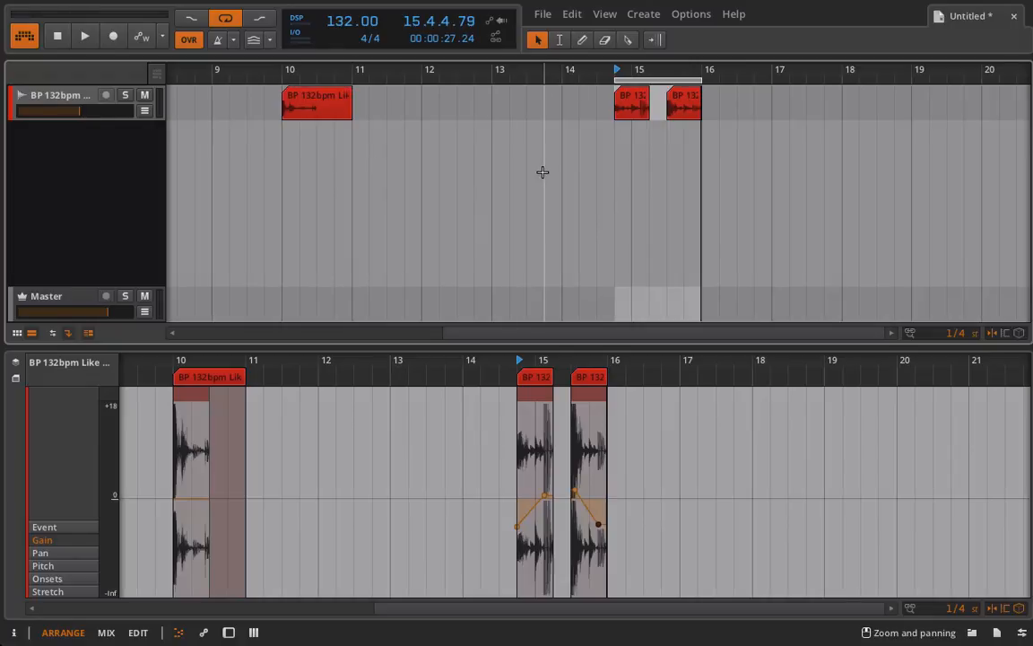
mouse_move(406, 126)
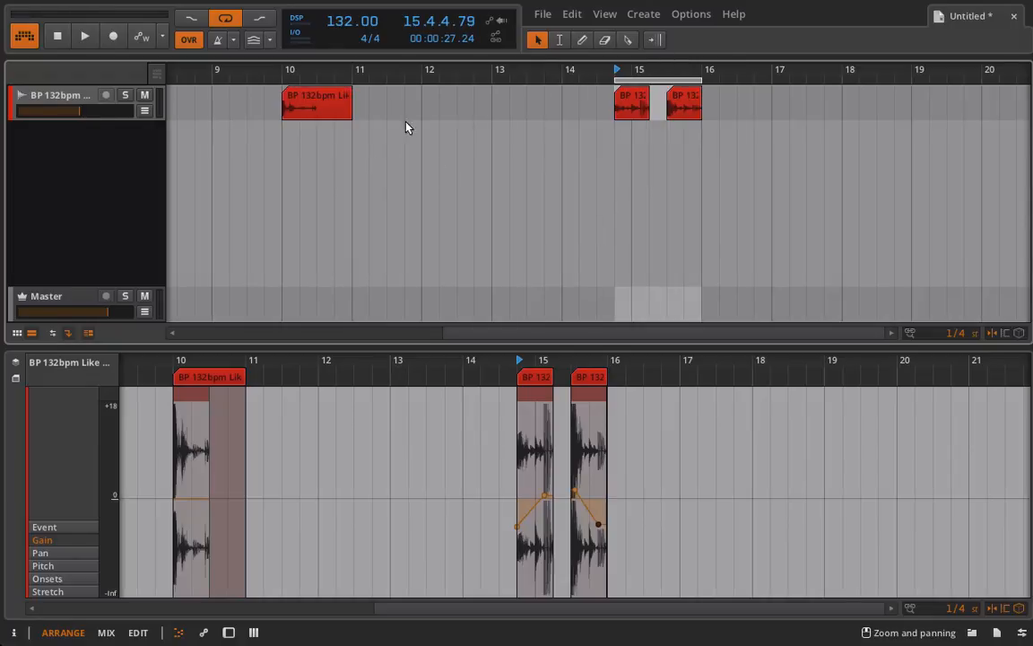
mouse_move(400, 118)
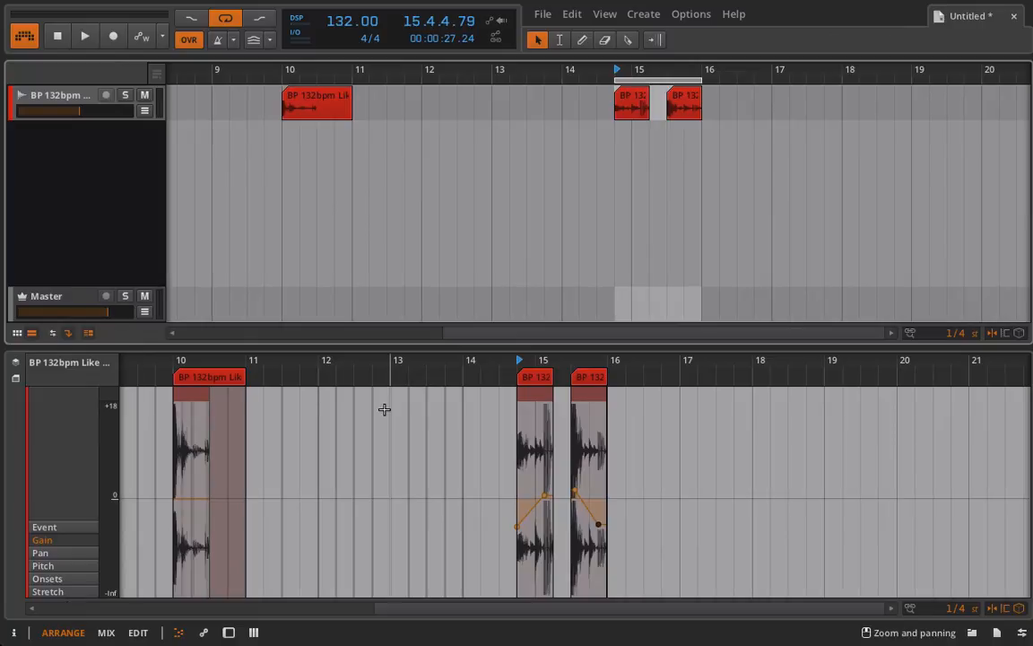
click(15, 377)
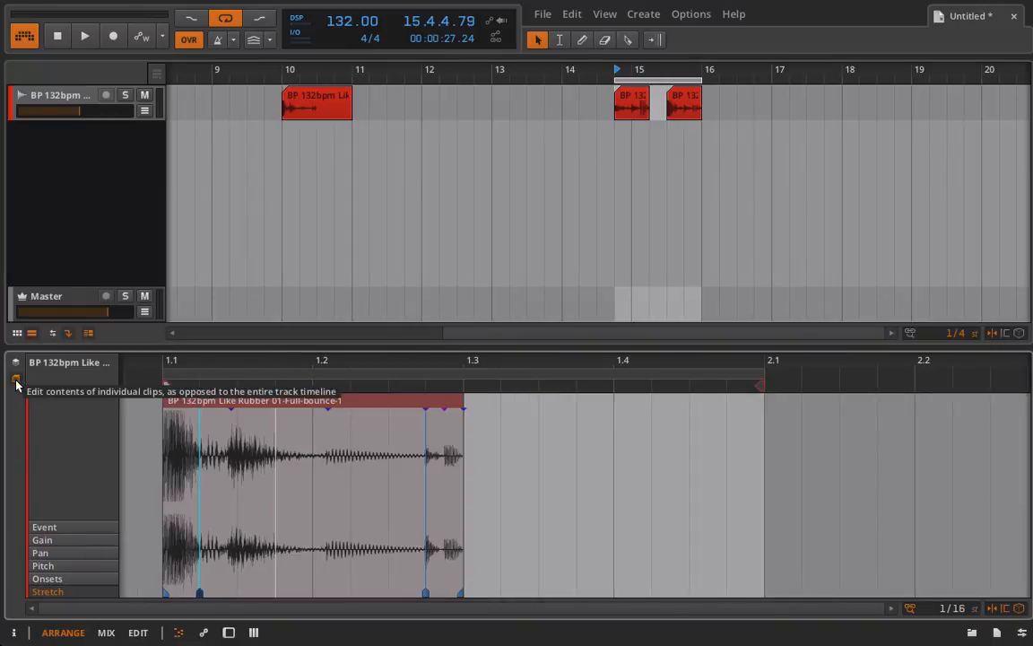
mouse_move(332, 108)
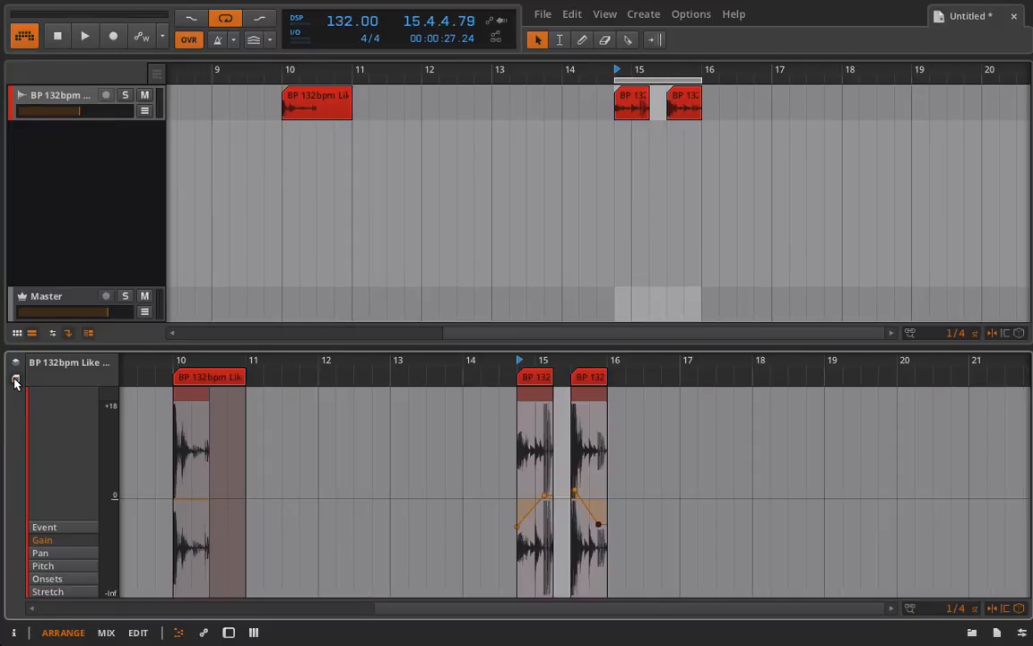
mouse_move(14, 380)
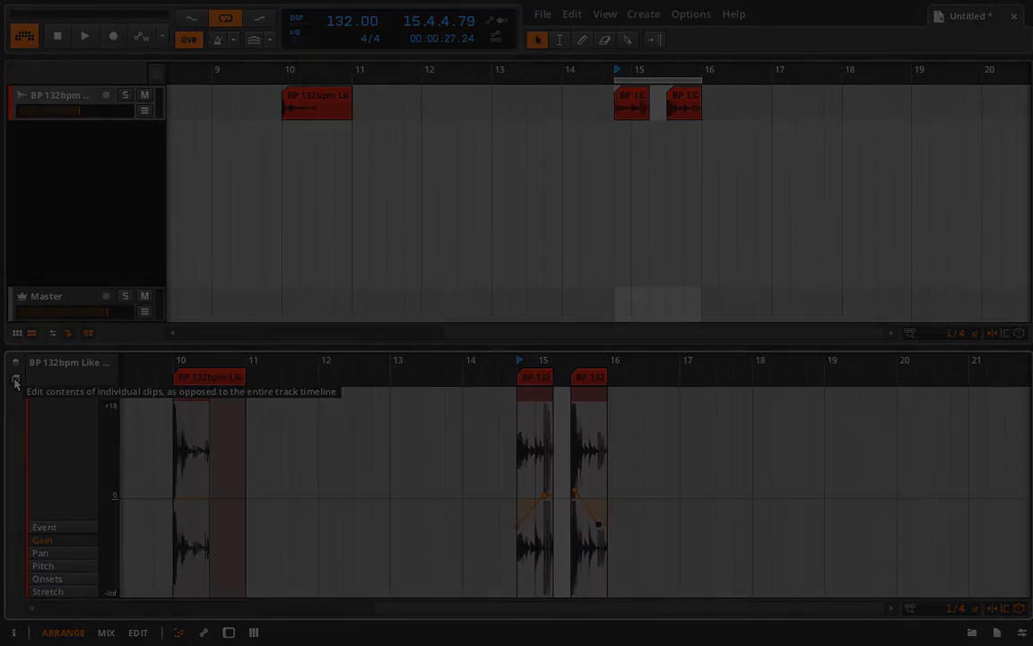